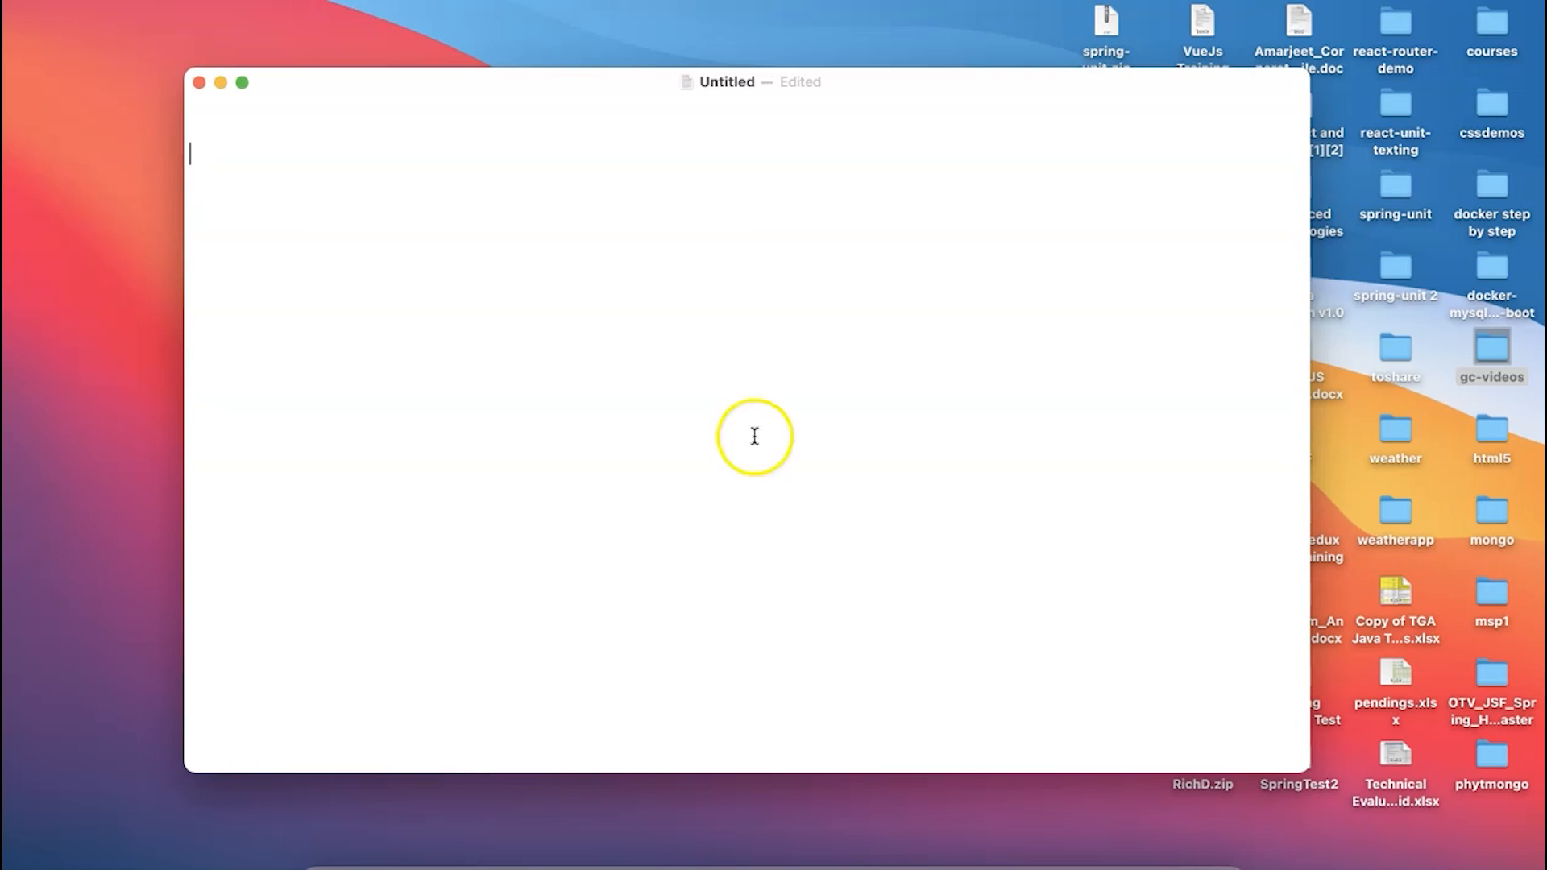
Step: Open Terminal and run a Homebrew update before installing
{"action": "type", "text": "terminal"}
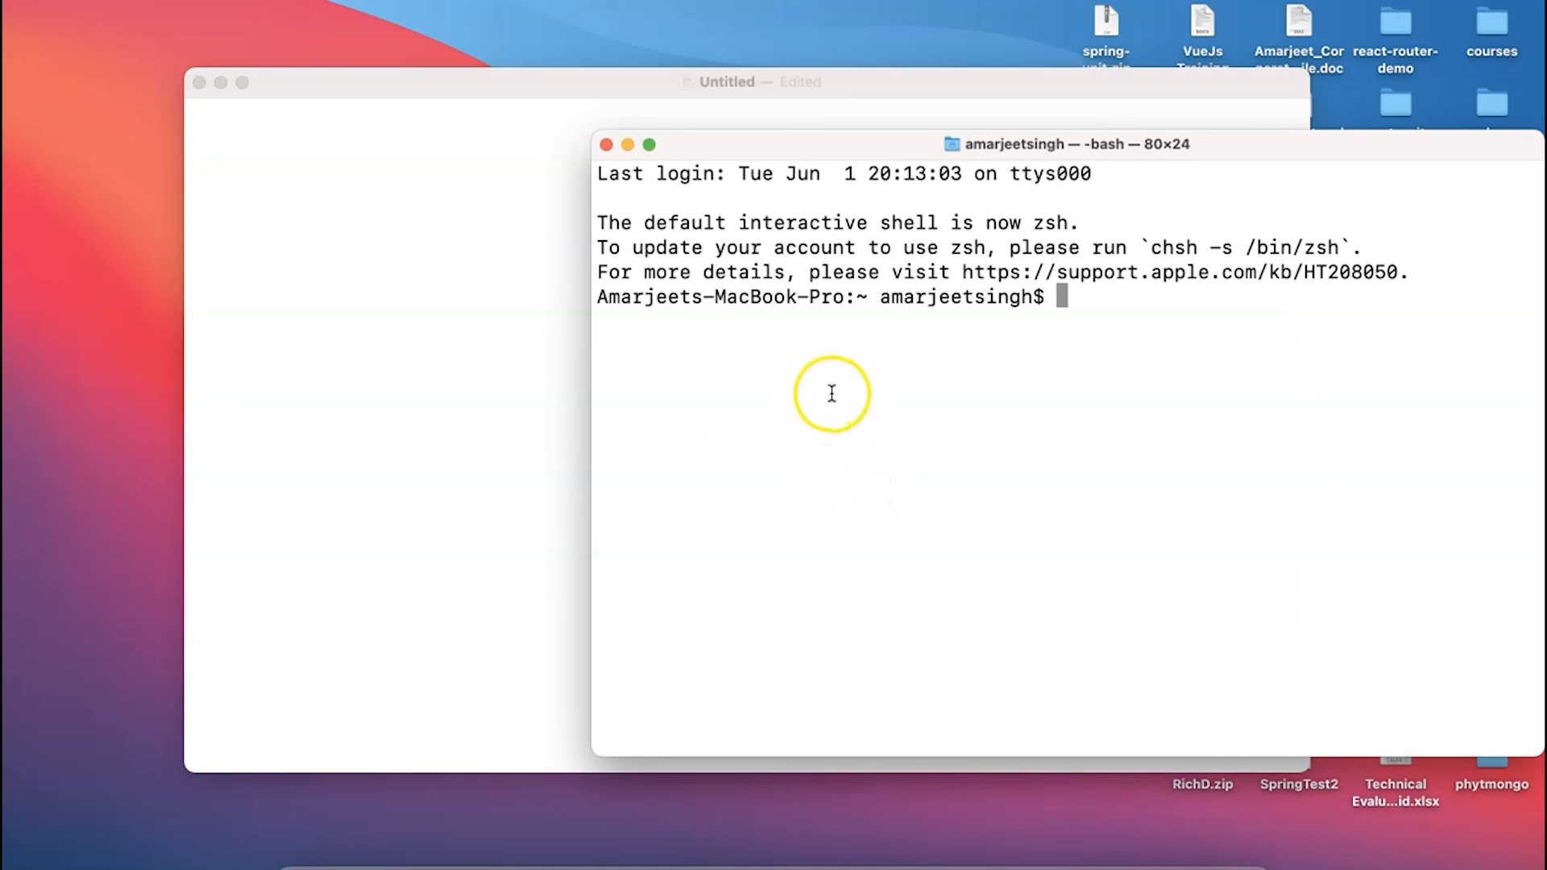
{"action": "mouse_move", "coordinate": [970, 501]}
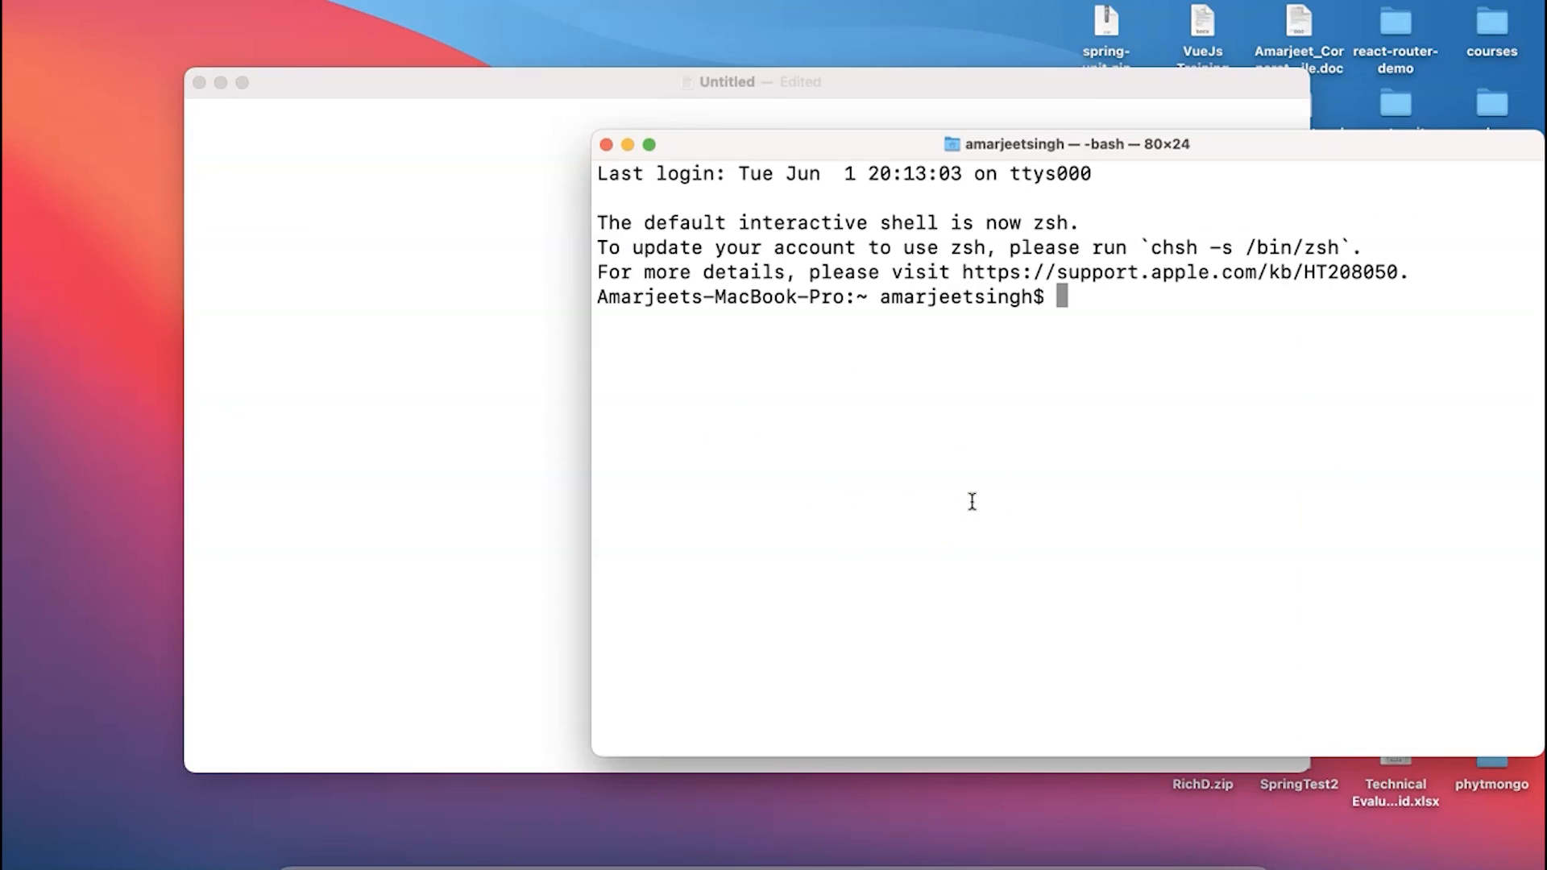
{"action": "type", "text": "brew"}
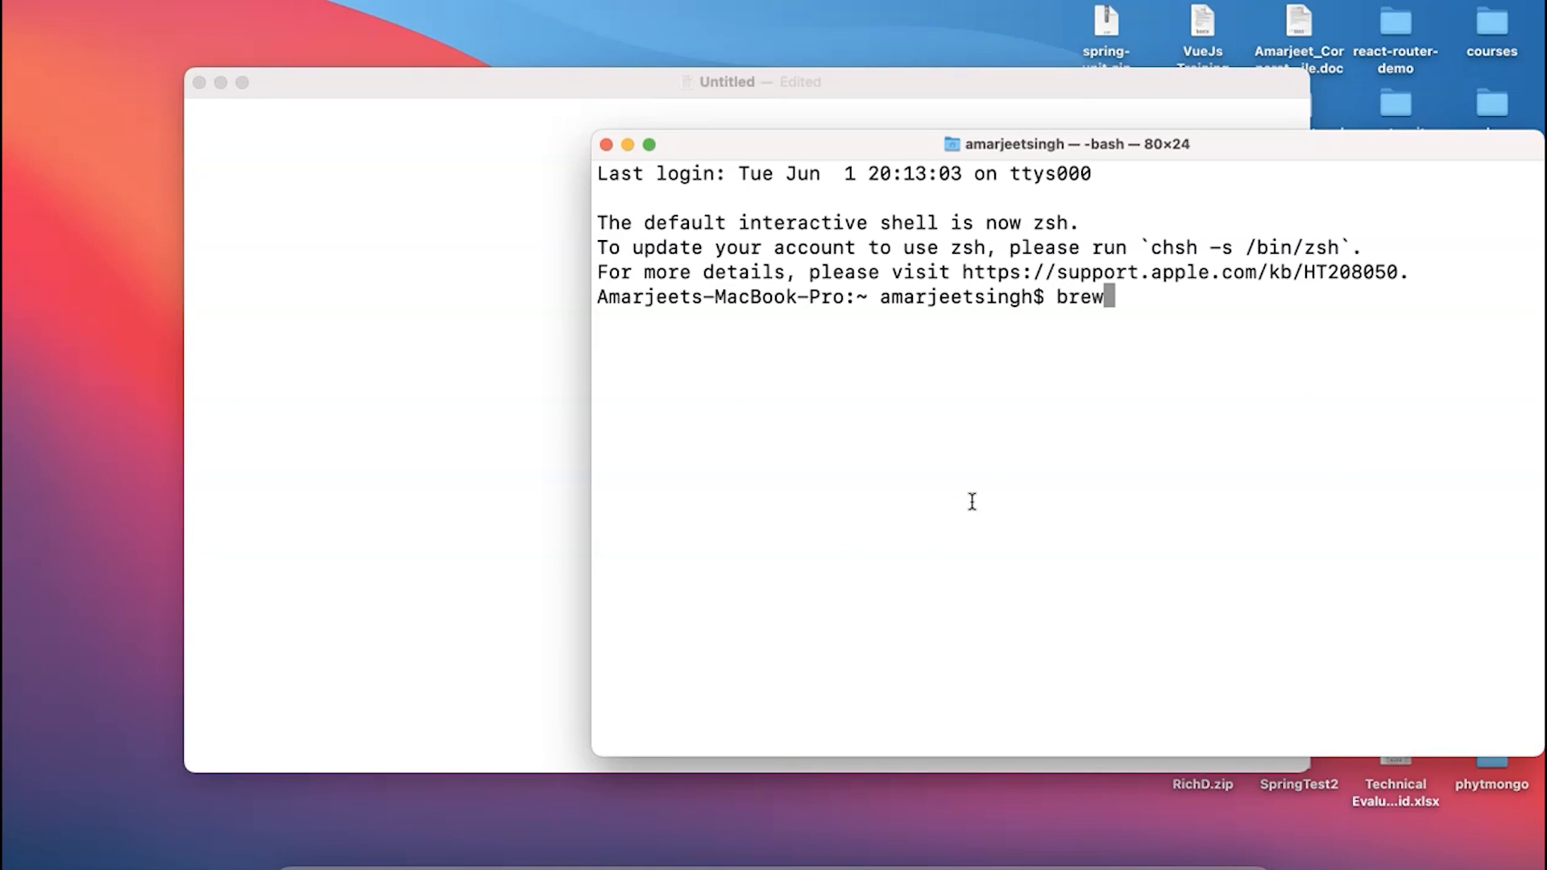
{"action": "type", "text": "update"}
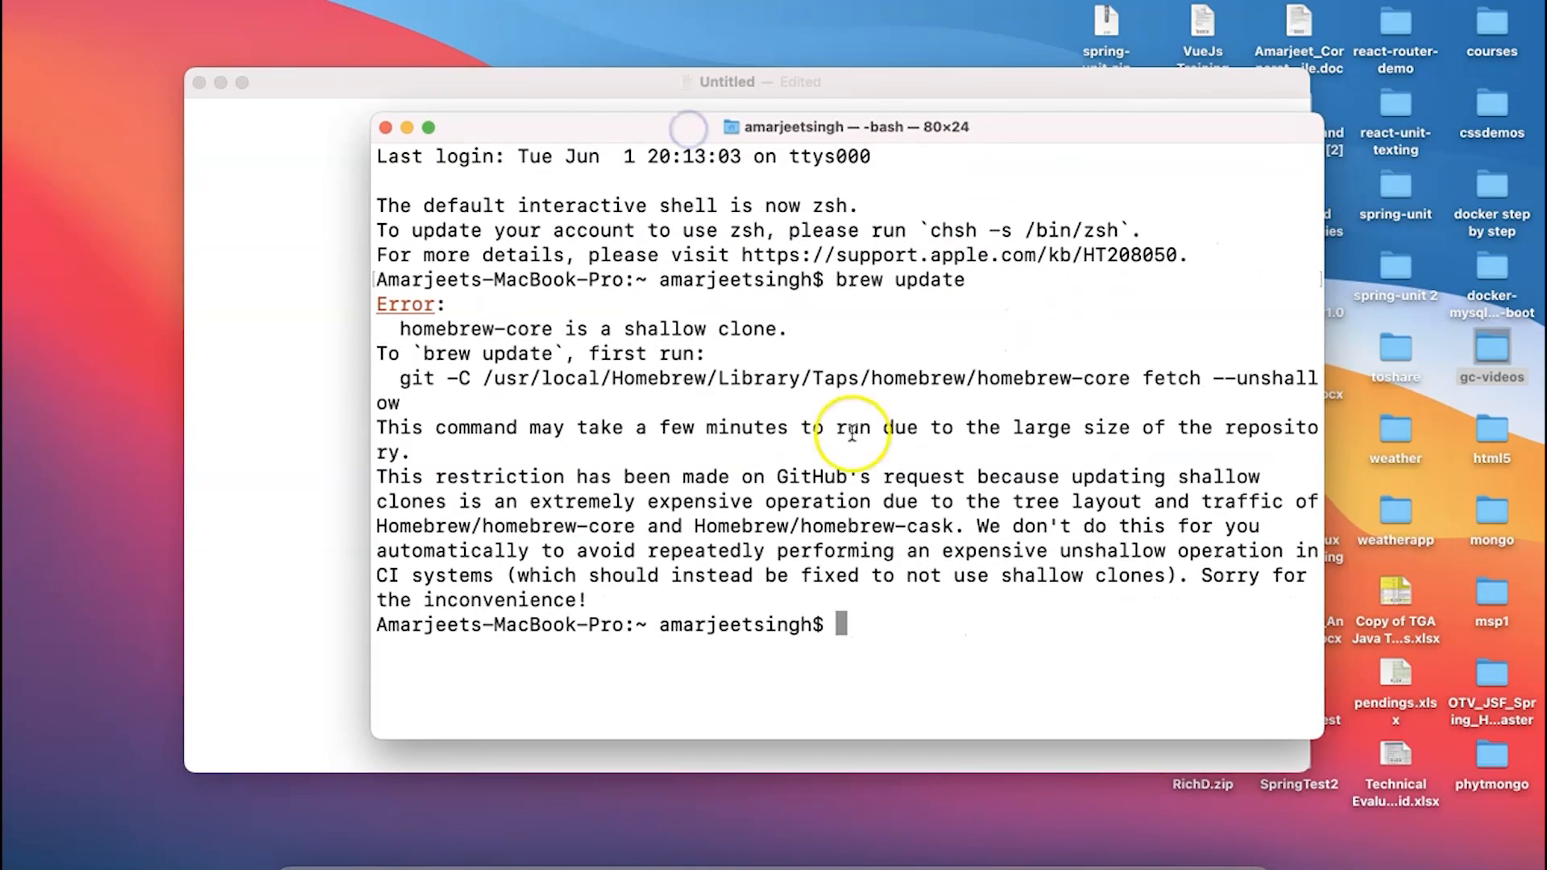
{"action": "mouse_move", "coordinate": [817, 321]}
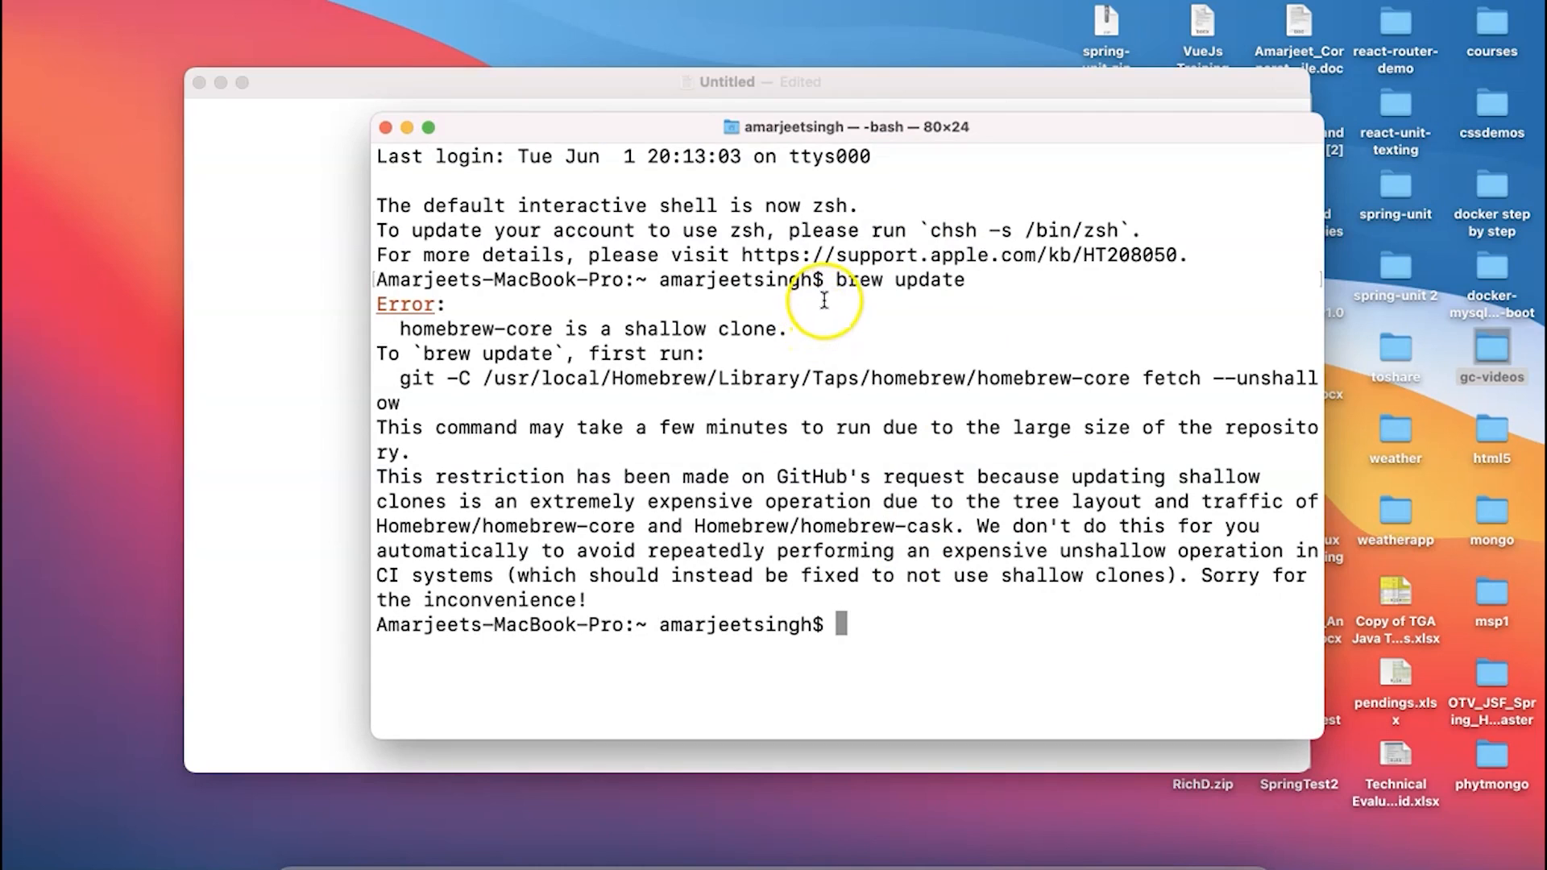
{"action": "mouse_move", "coordinate": [955, 651]}
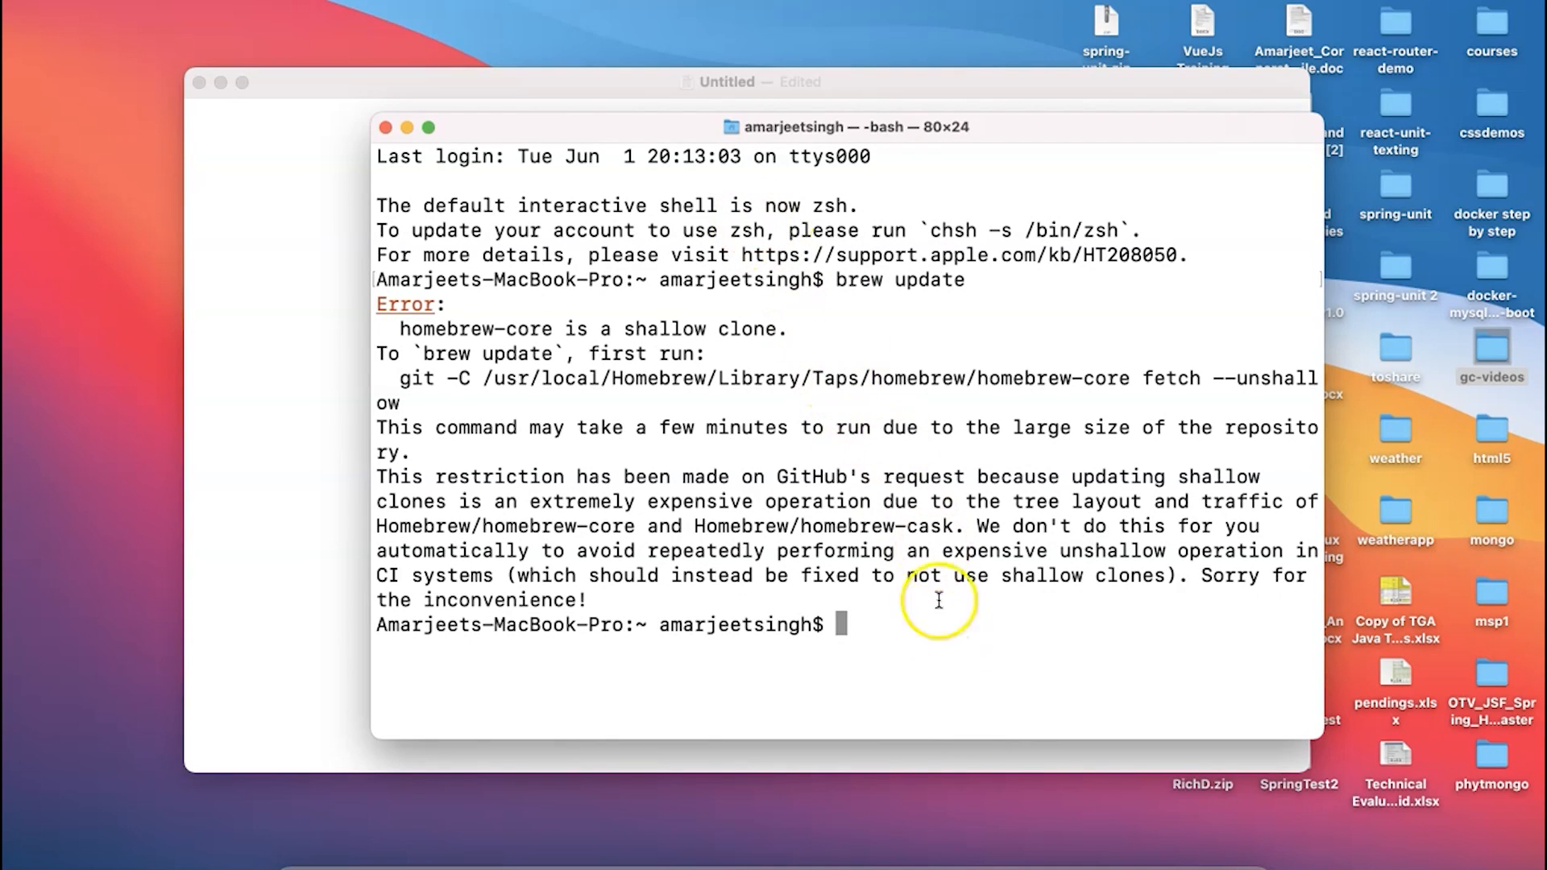
{"action": "mouse_move", "coordinate": [973, 629]}
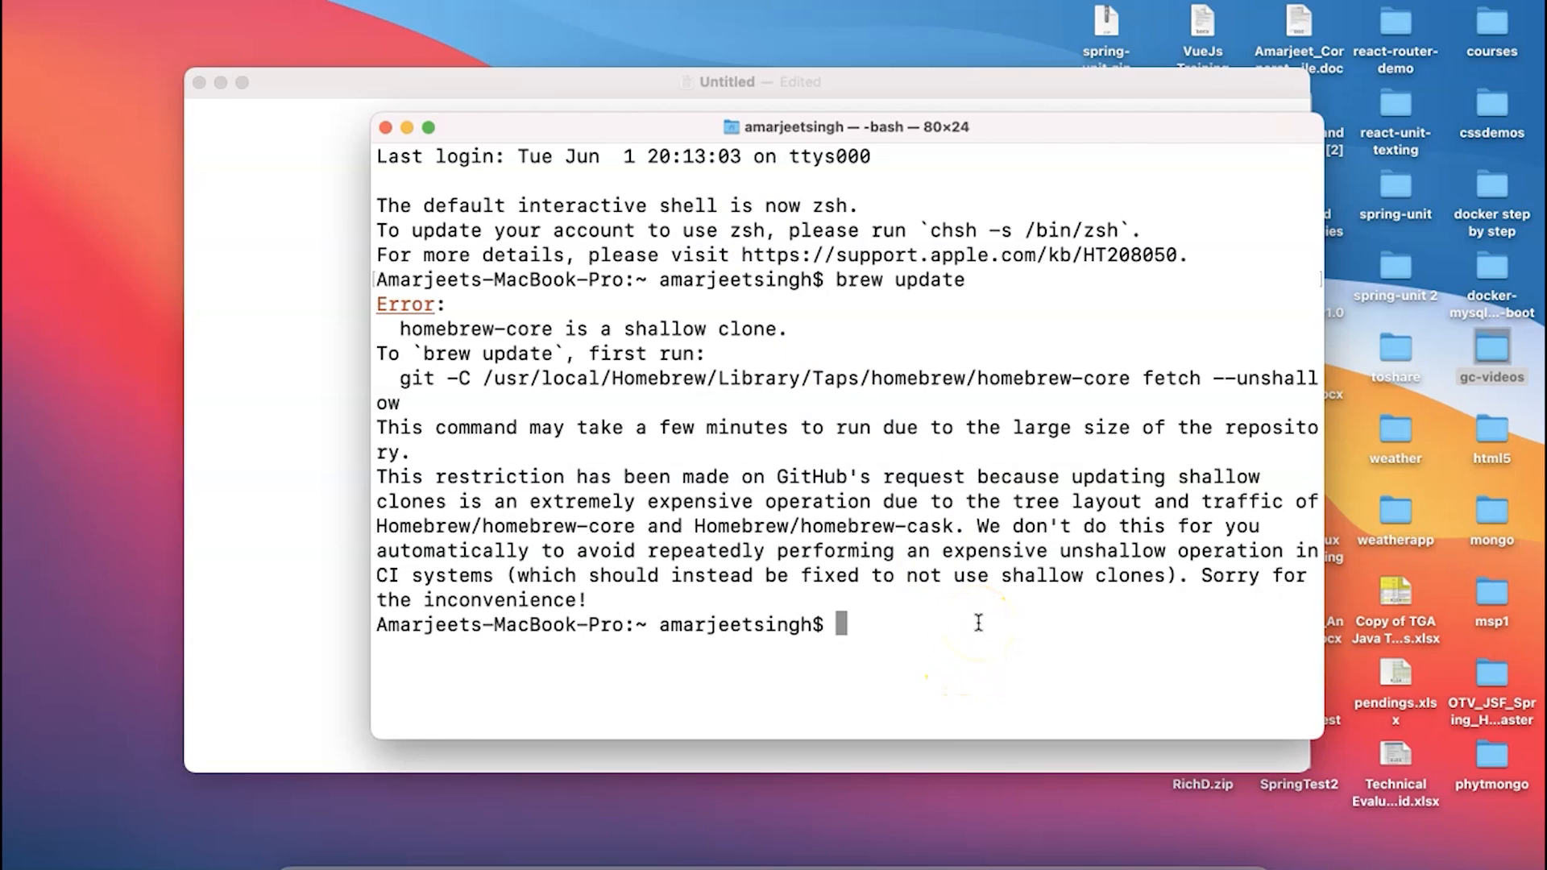
{"action": "mouse_move", "coordinate": [865, 619]}
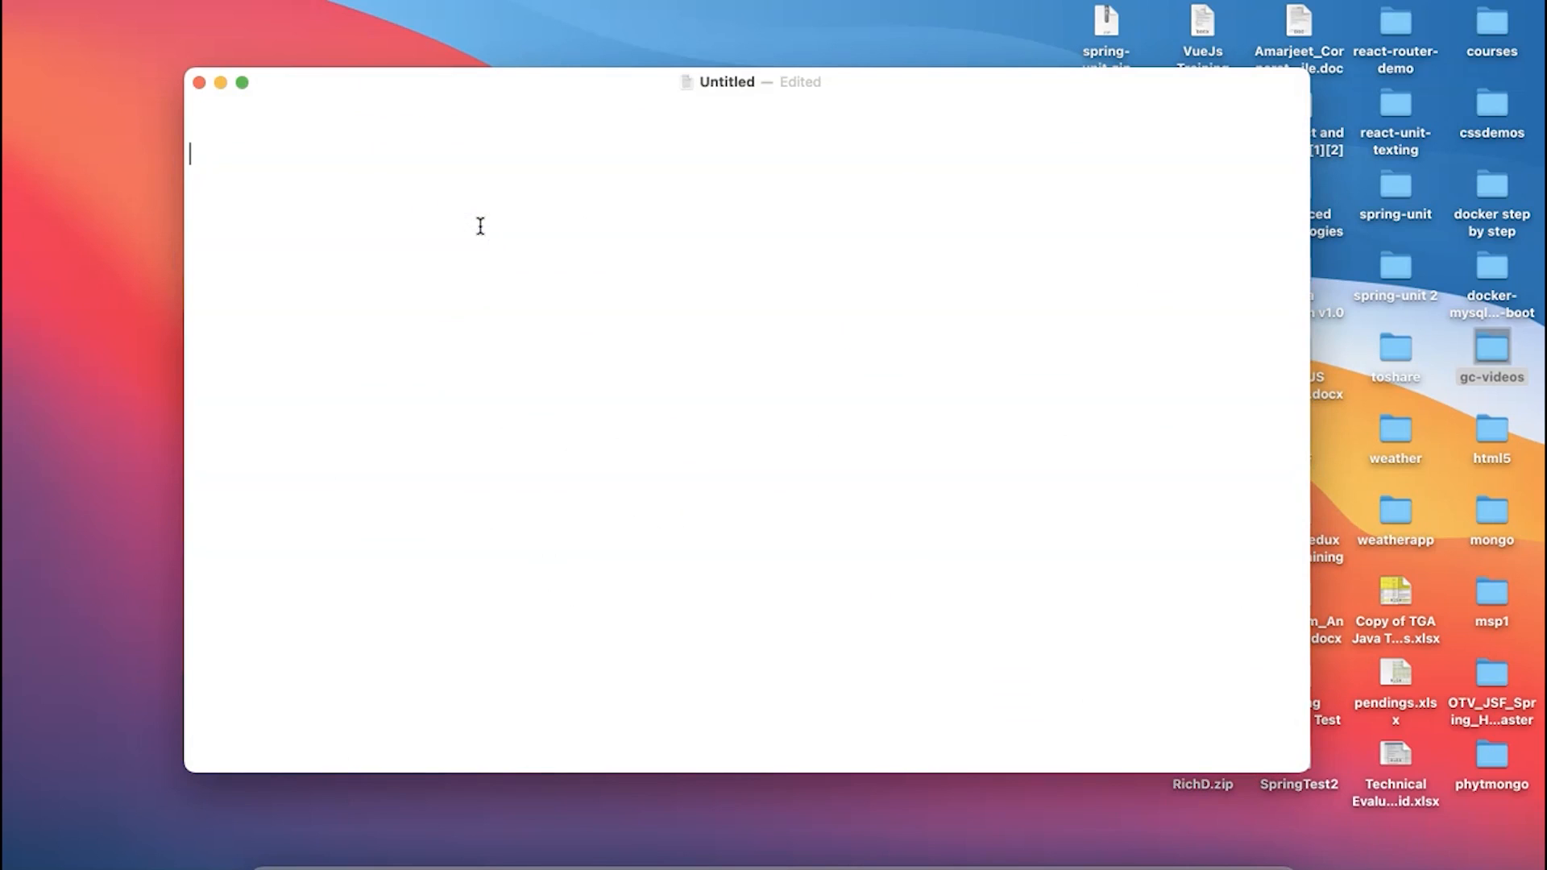
Step: Write sudo brew install mongodb as the note's first line
{"action": "type", "text": "sudo"}
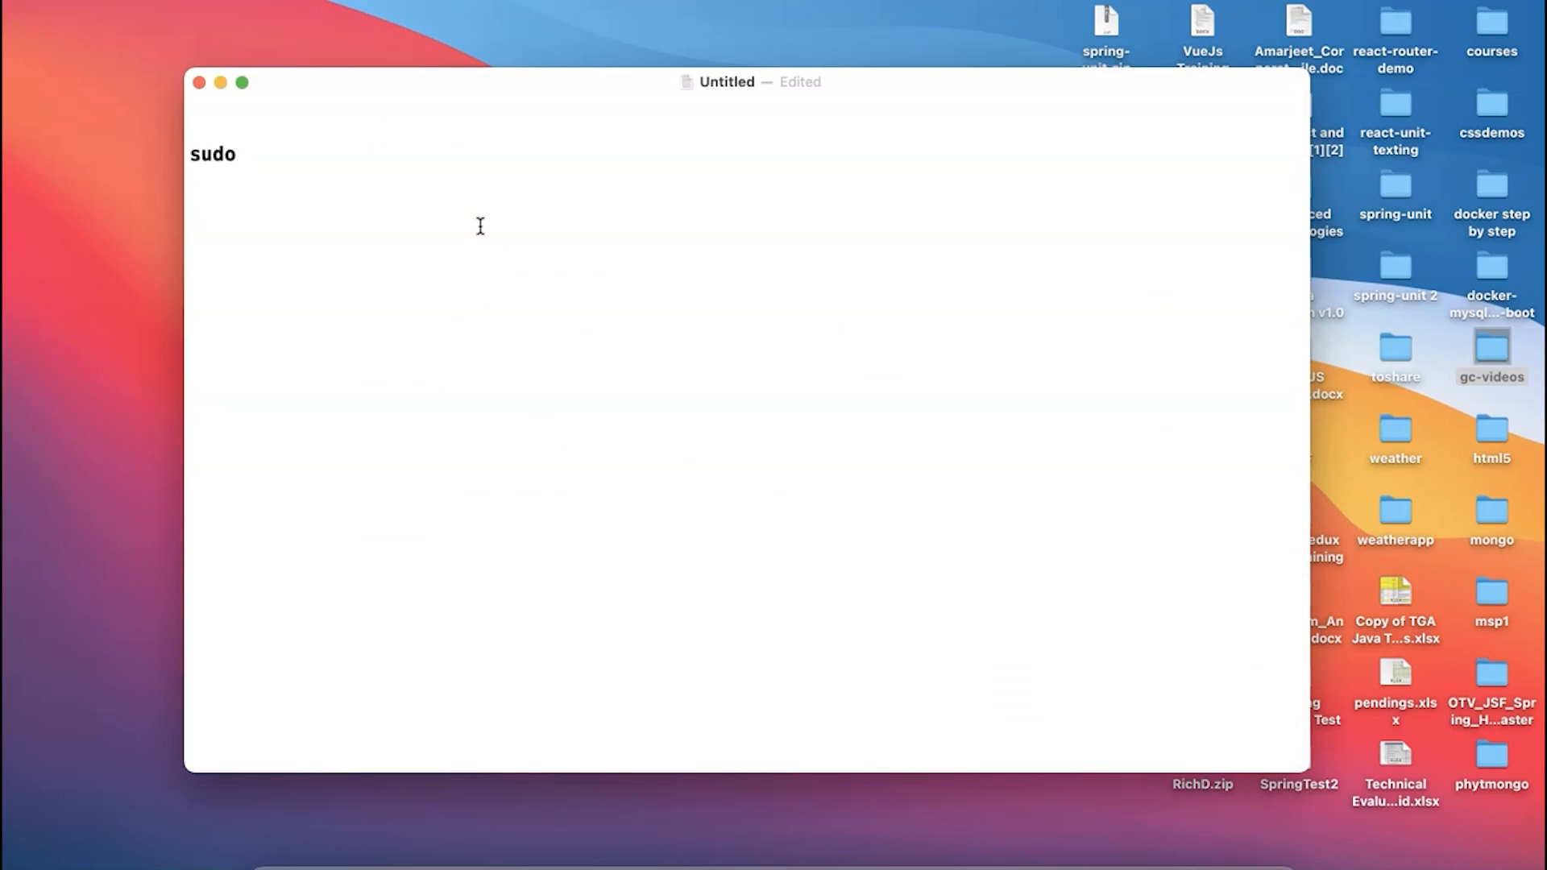
{"action": "type", "text": "bre"}
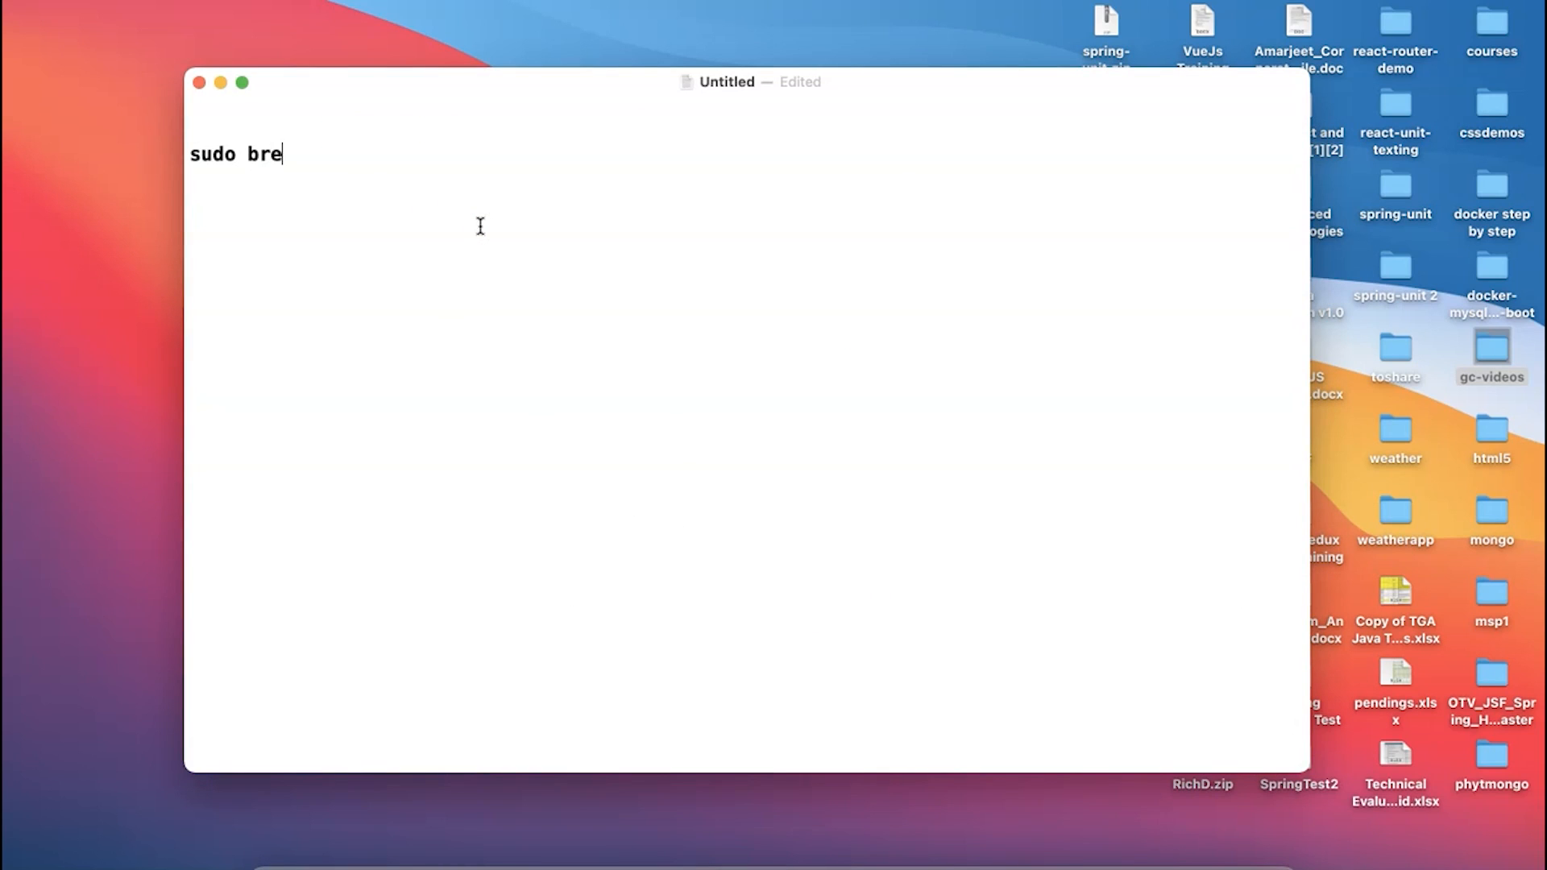
{"action": "type", "text": "w insta"}
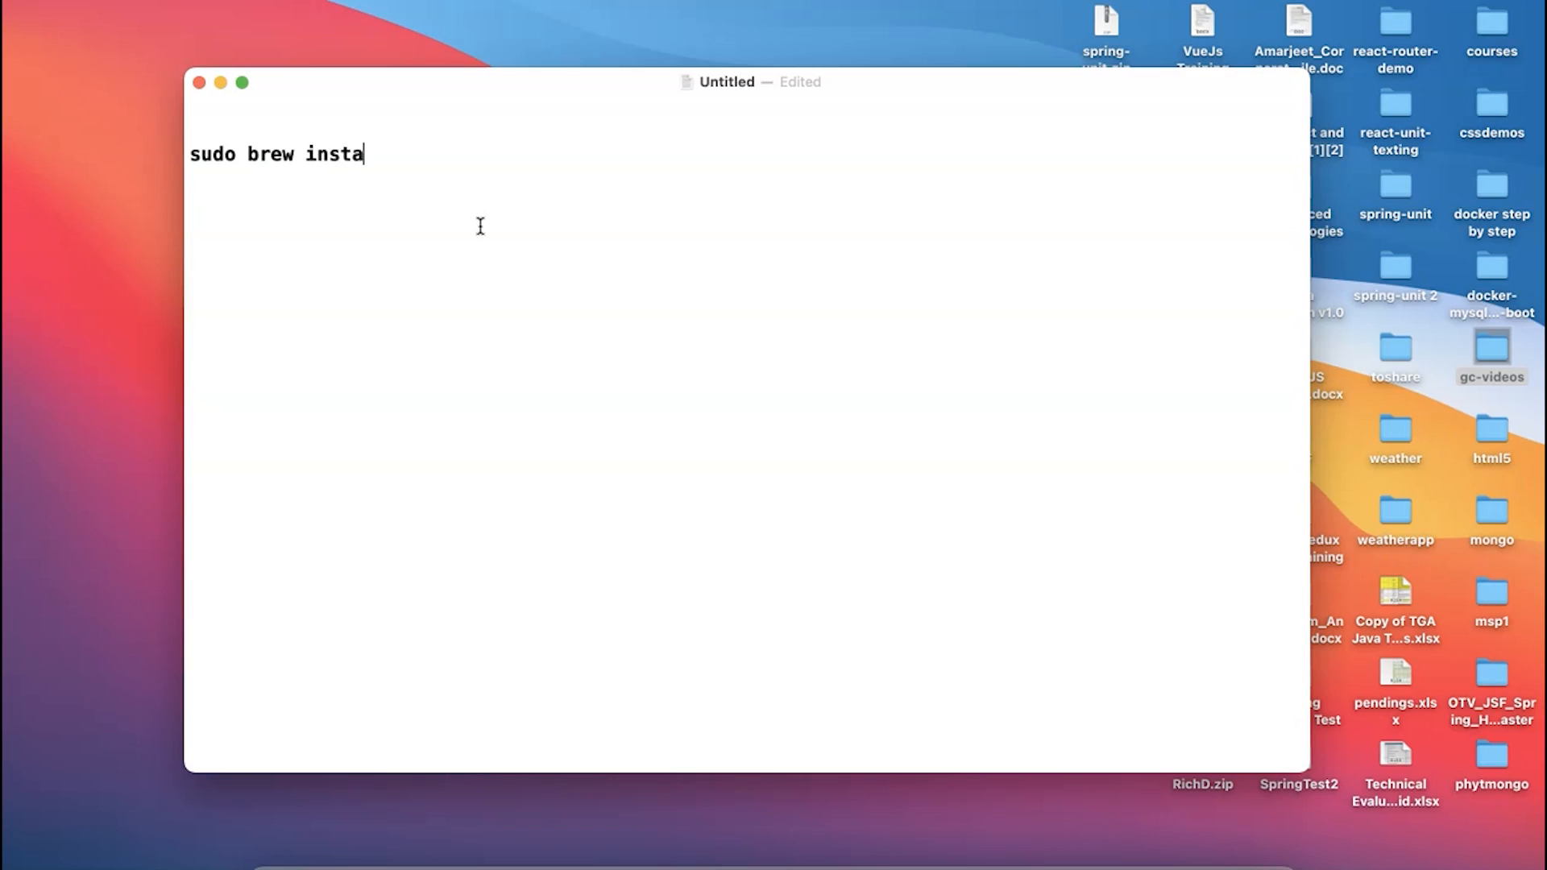
{"action": "type", "text": "ll mon"}
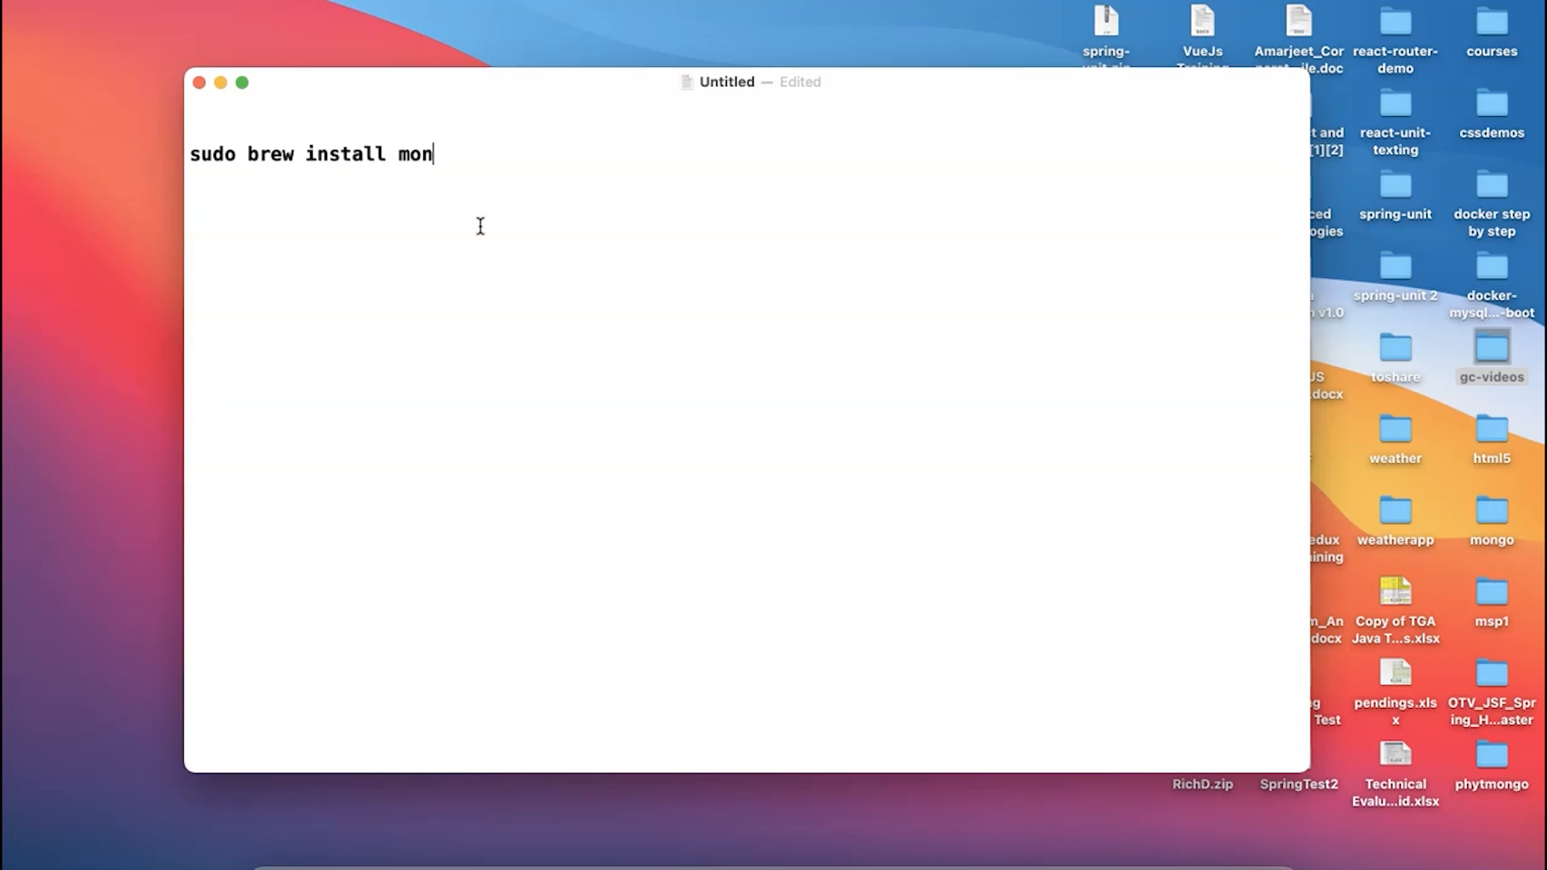
{"action": "type", "text": "go"}
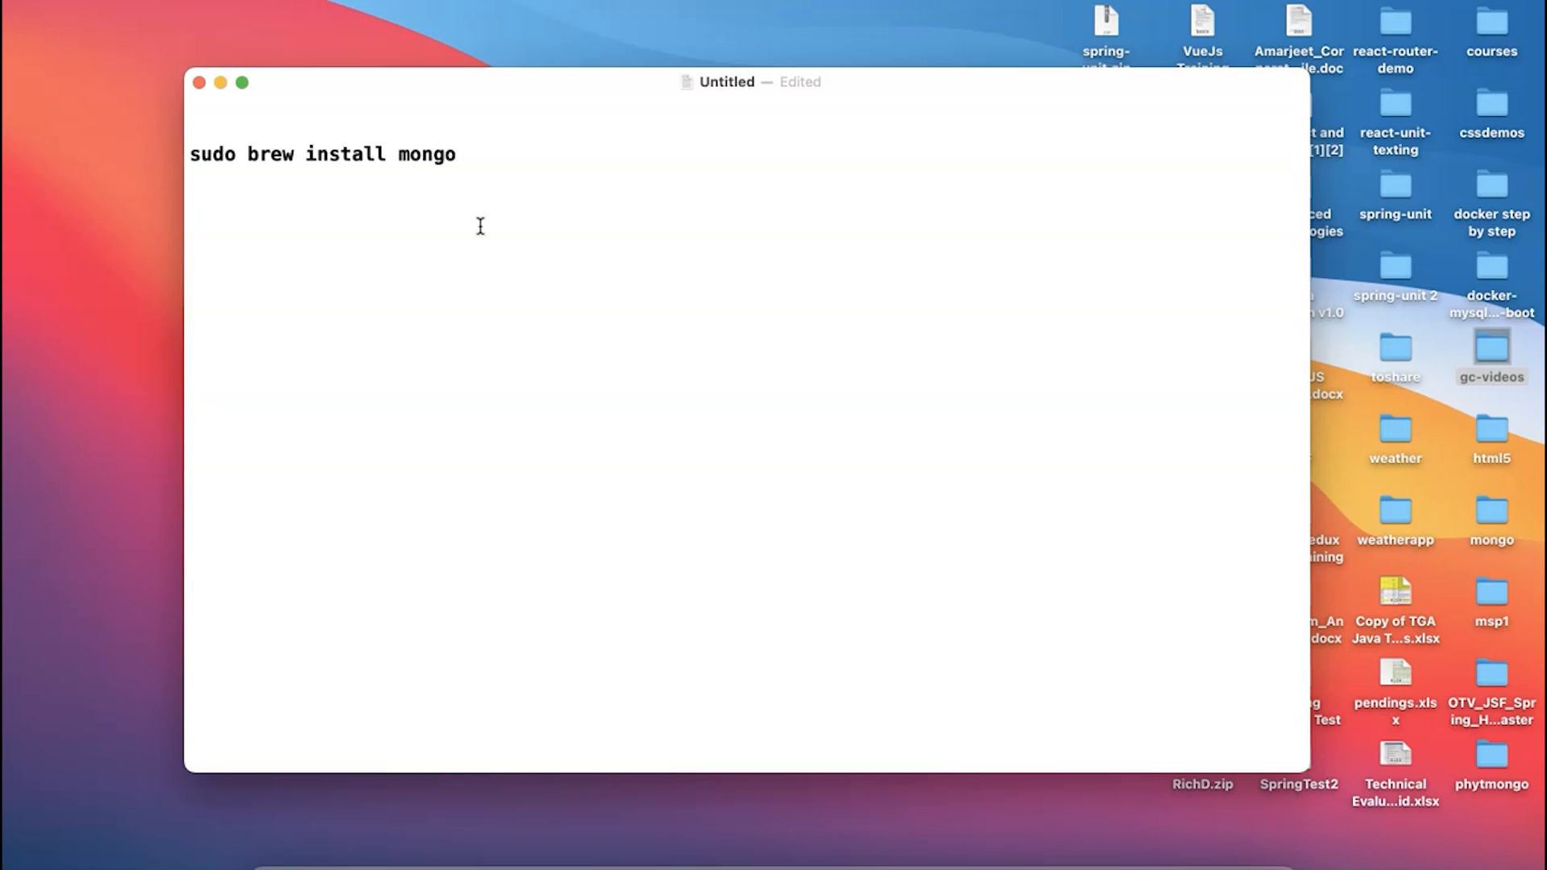
{"action": "type", "text": "db"}
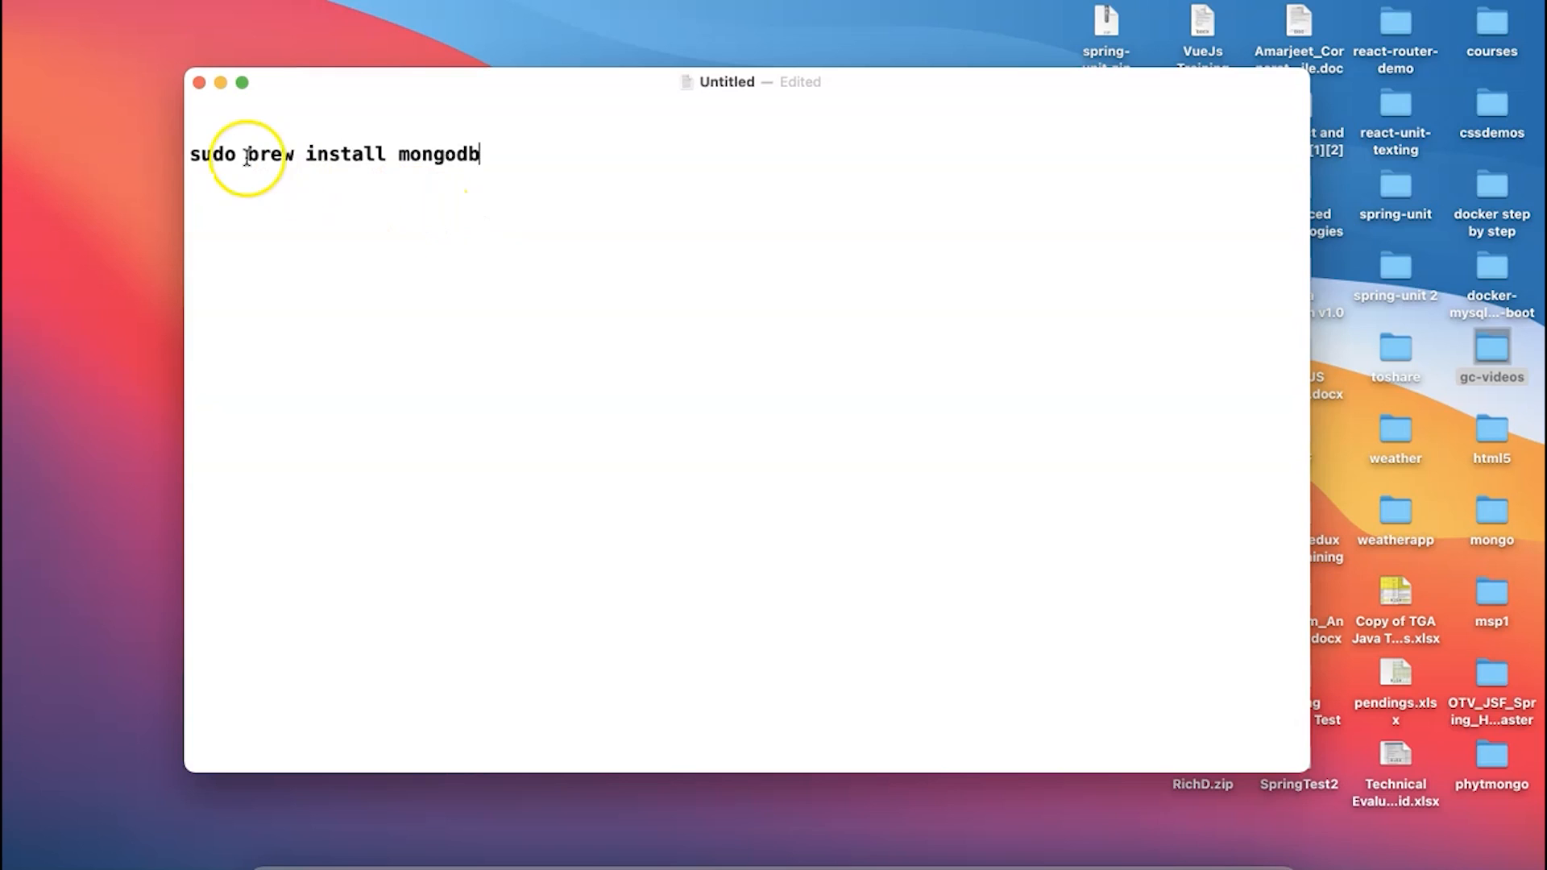
{"action": "mouse_move", "coordinate": [511, 153]}
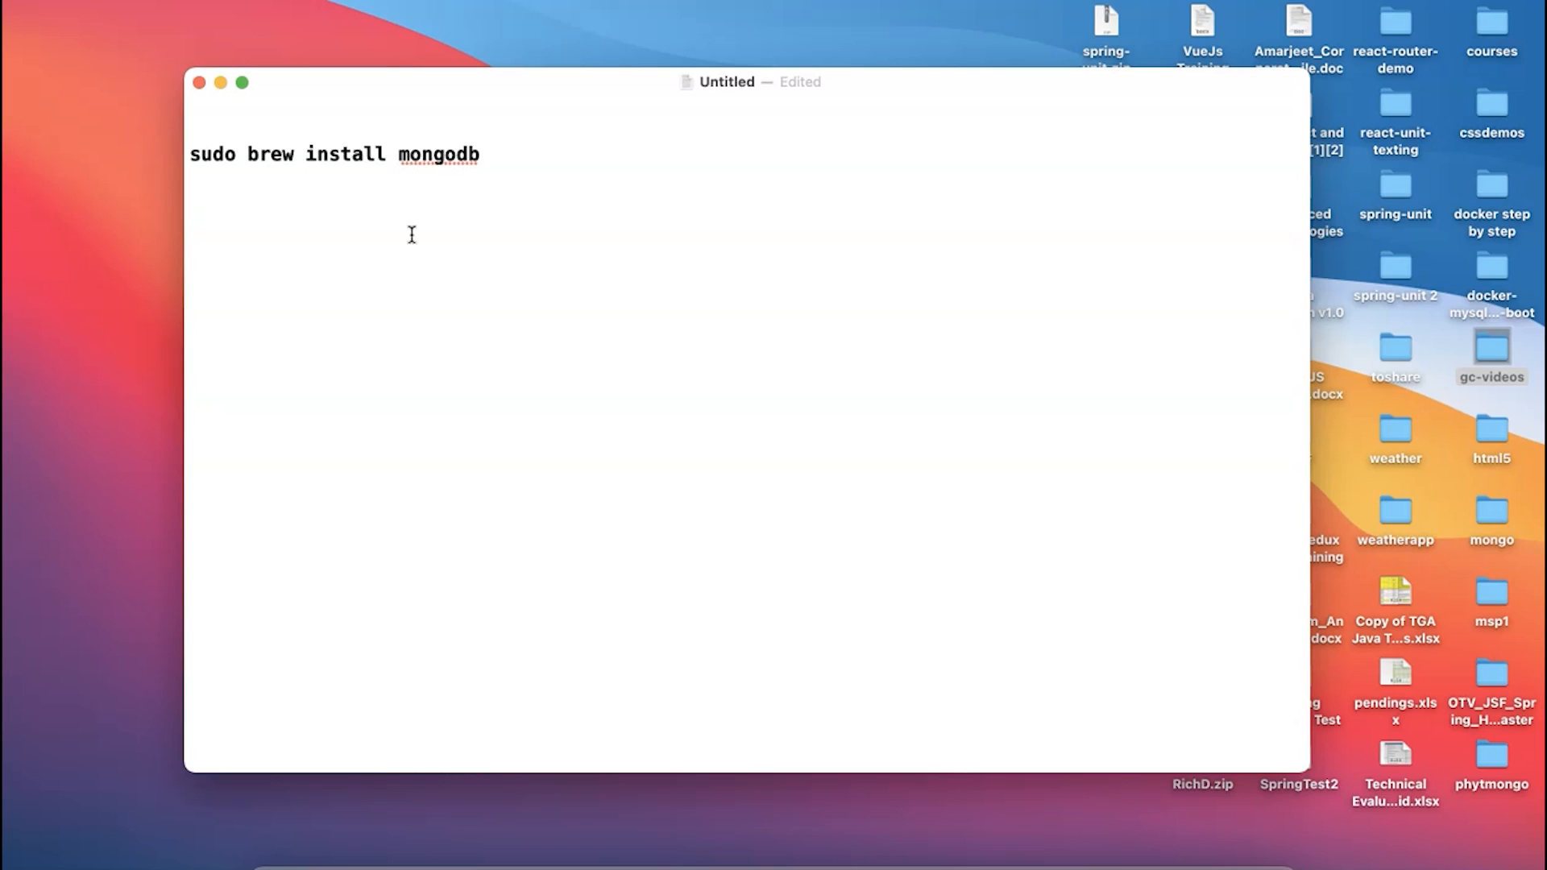
Step: Add the second line mkdir -p /data/db below the install command
{"action": "type", "text": "mkd"}
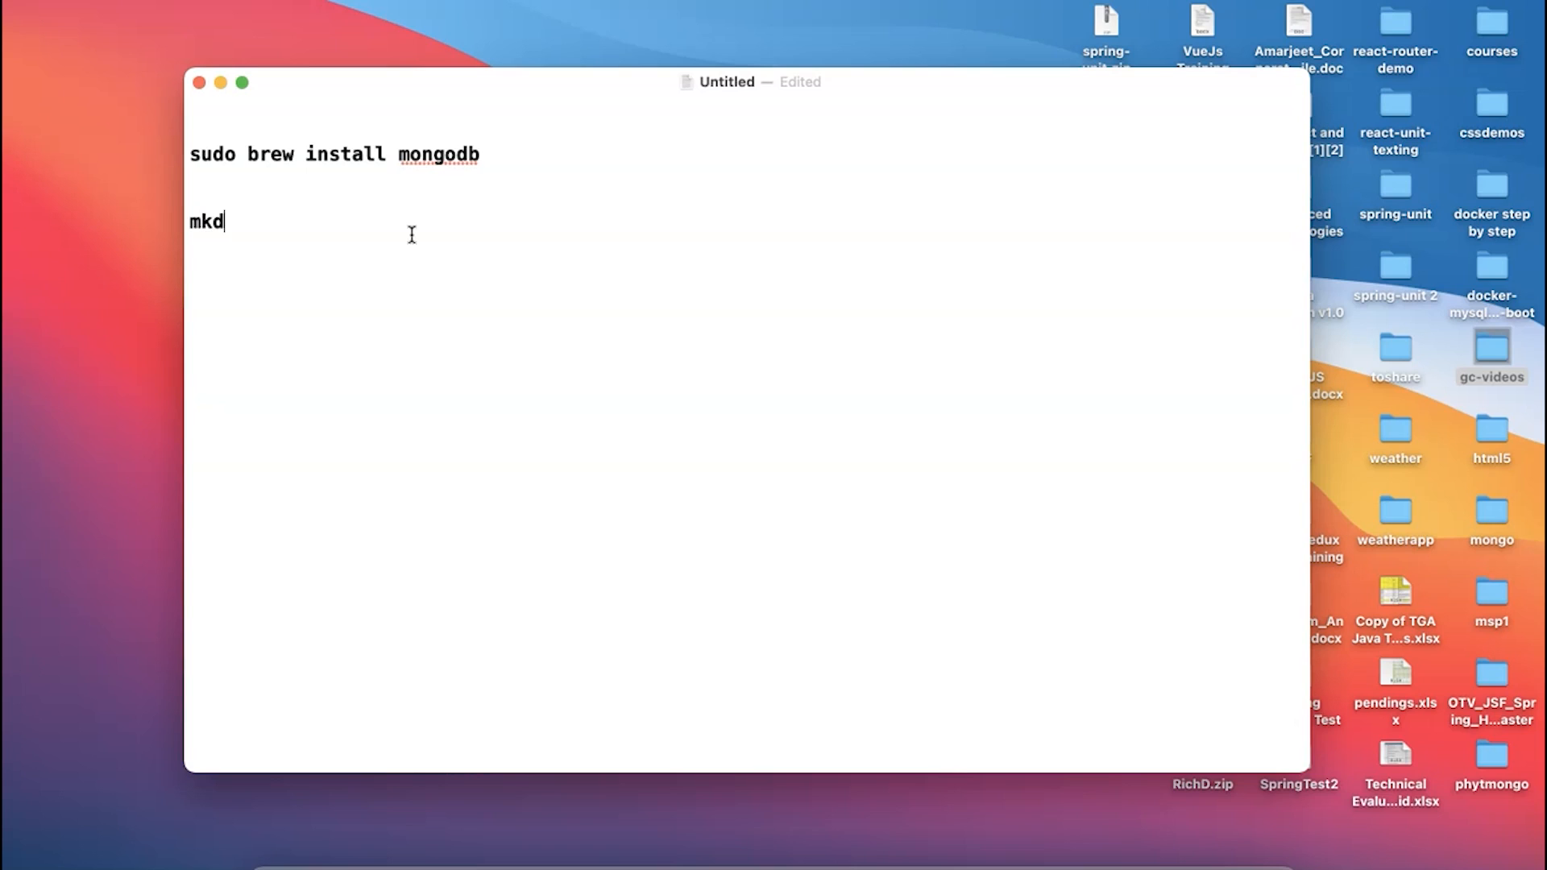
{"action": "type", "text": "ir"}
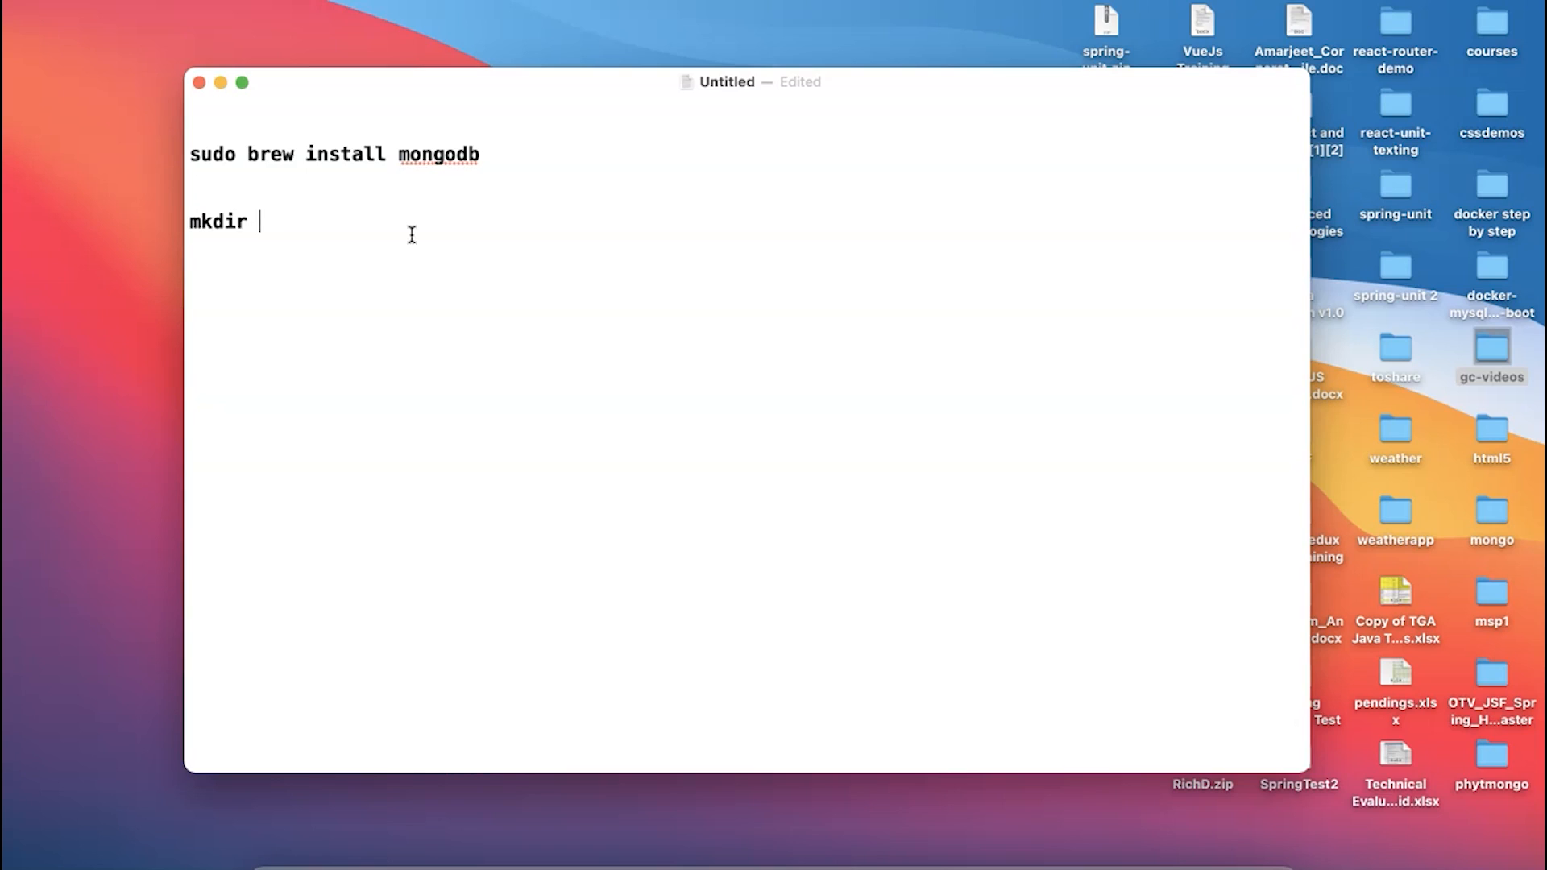
{"action": "type", "text": "-p"}
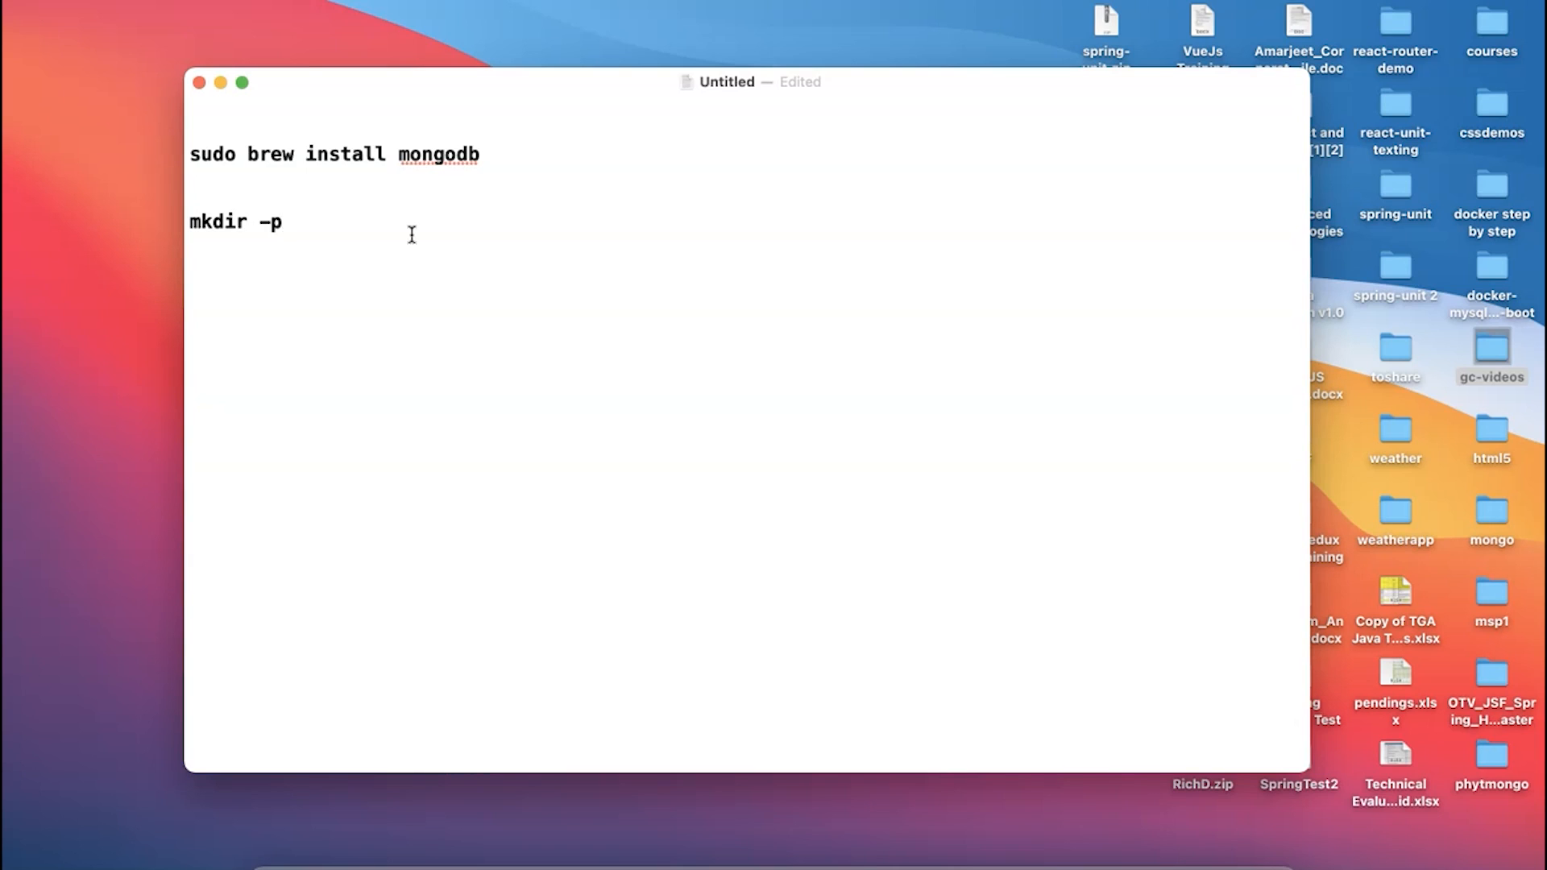
{"action": "type", "text": "/dat"}
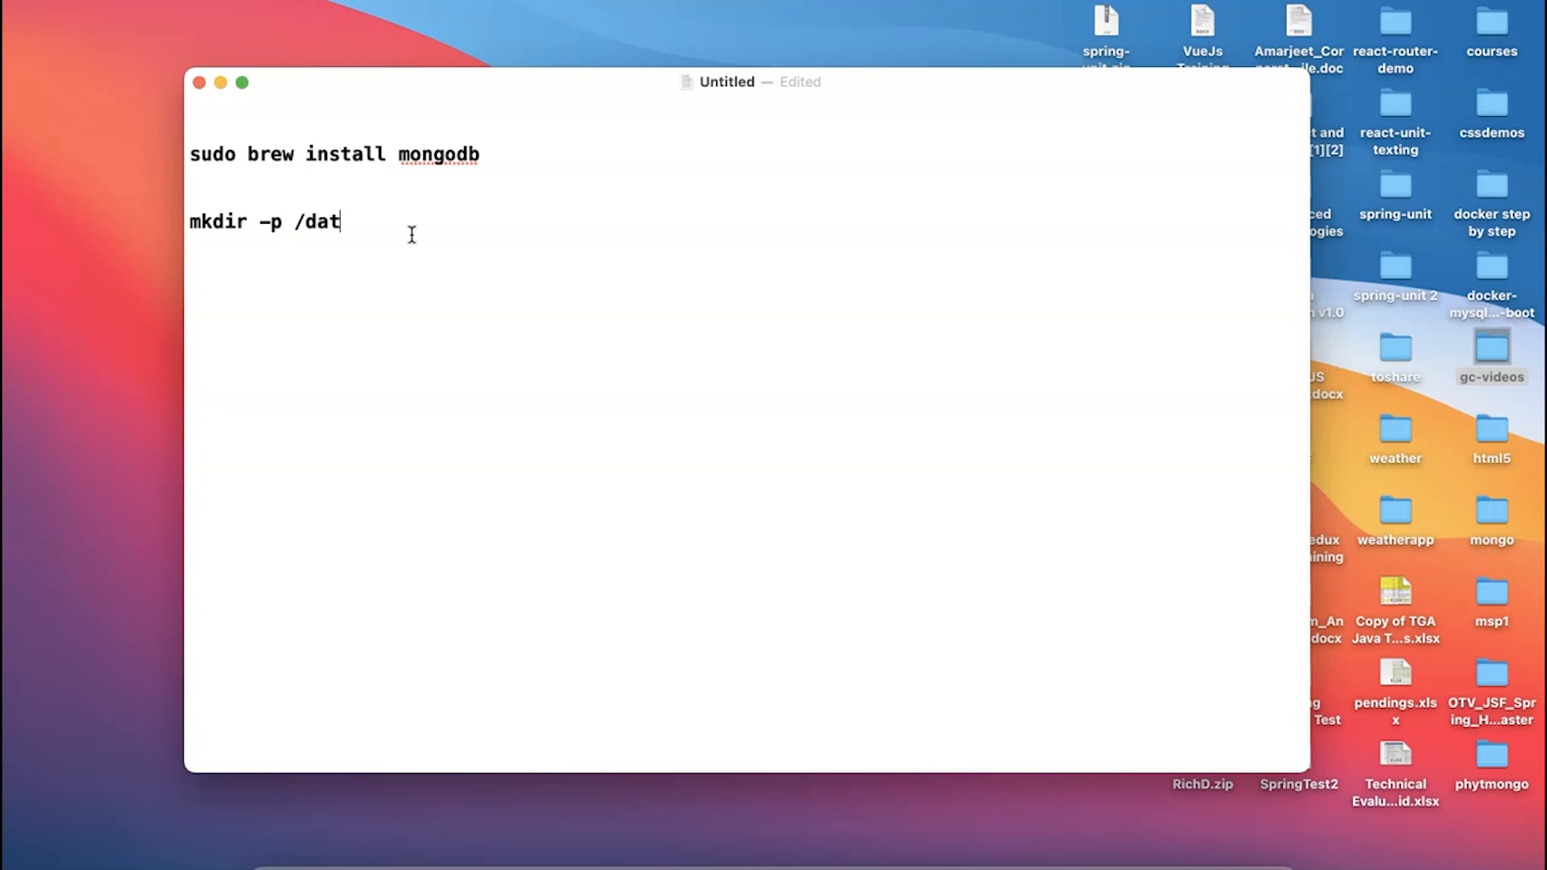
{"action": "type", "text": "a/"}
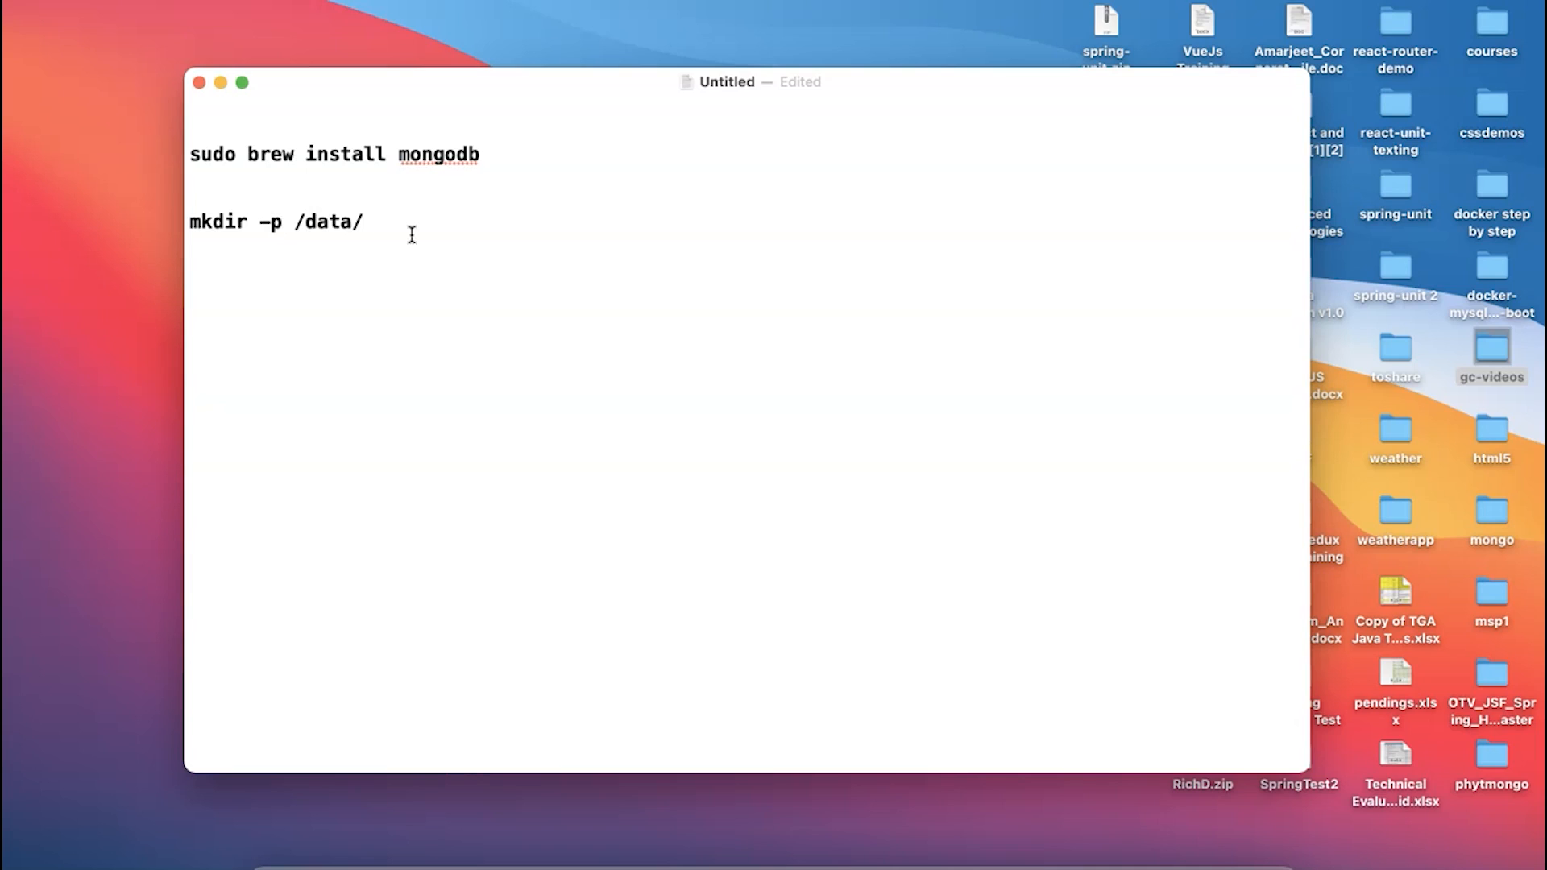
{"action": "type", "text": "db"}
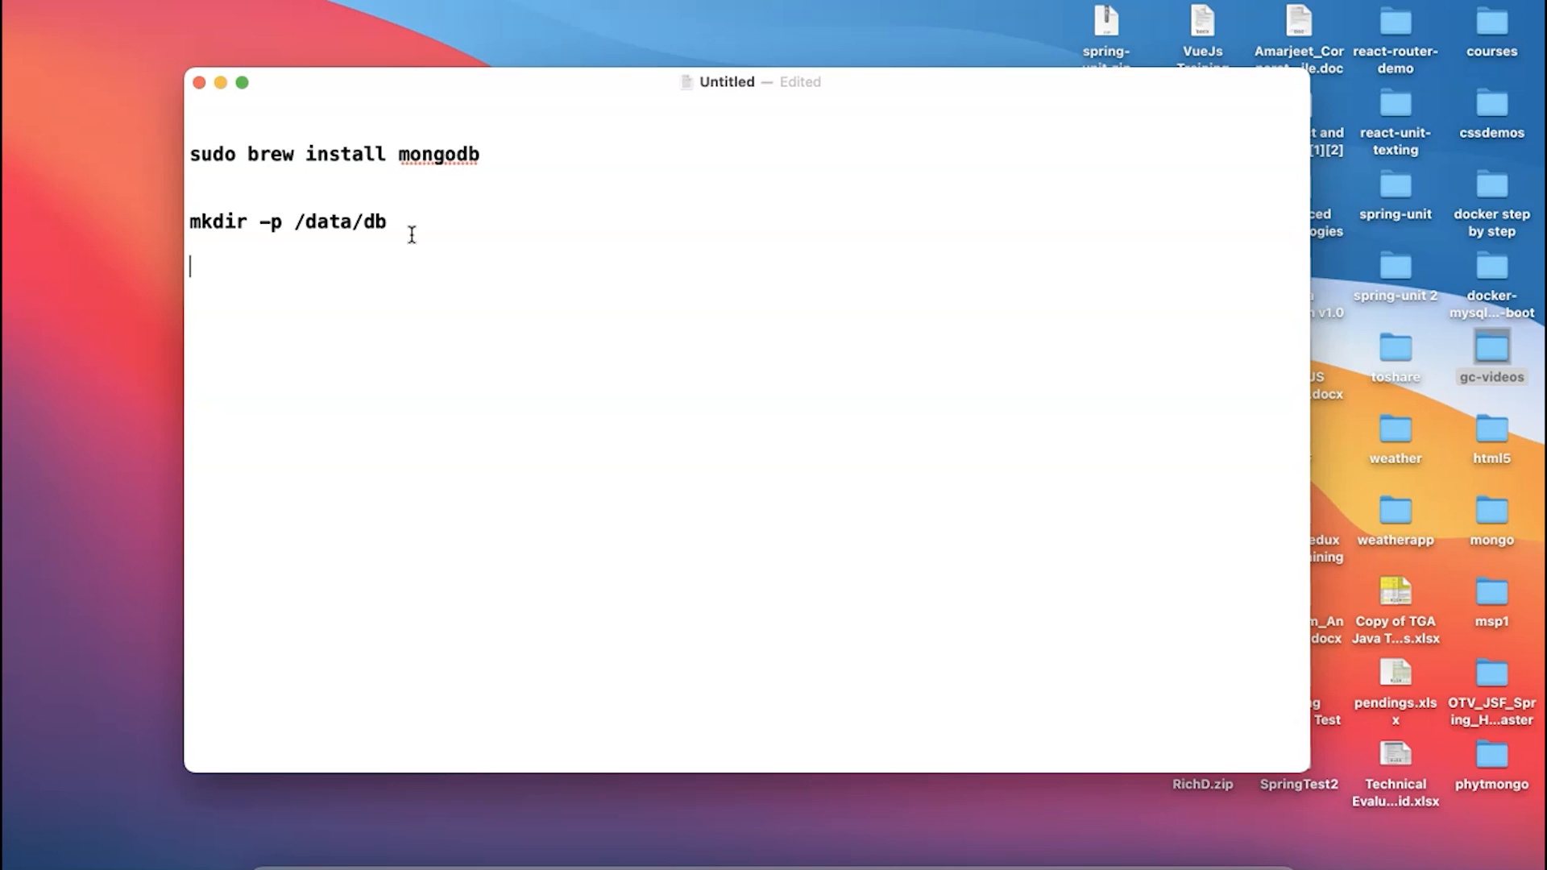
Step: Add the third line sudo chown -R 'id -un' /data/db to the notes
{"action": "type", "text": "sudo"}
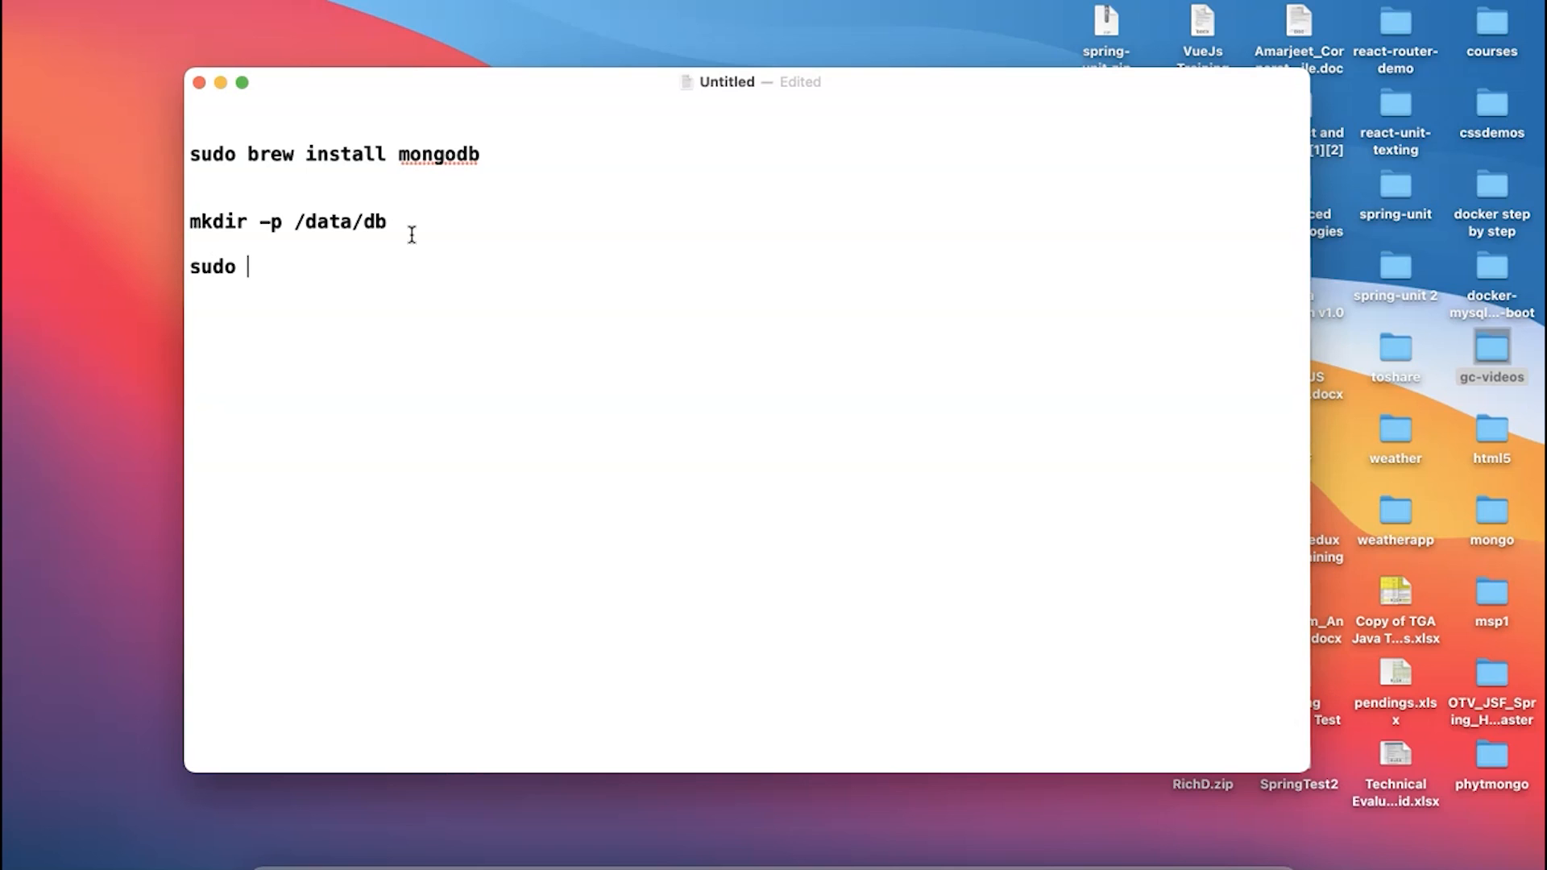
{"action": "type", "text": "chow"}
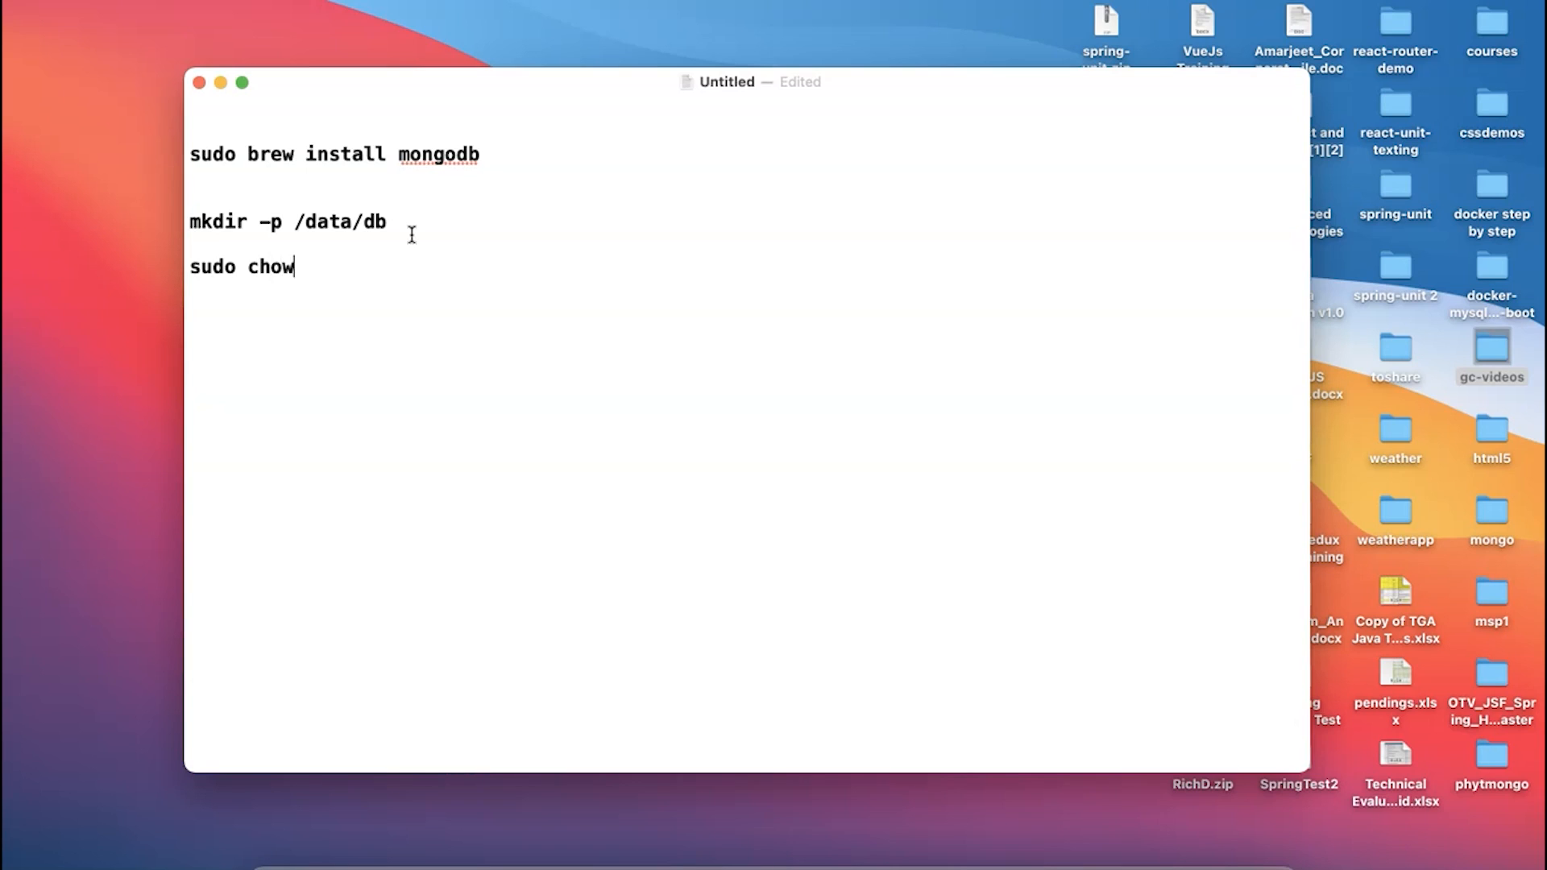
{"action": "type", "text": "n"}
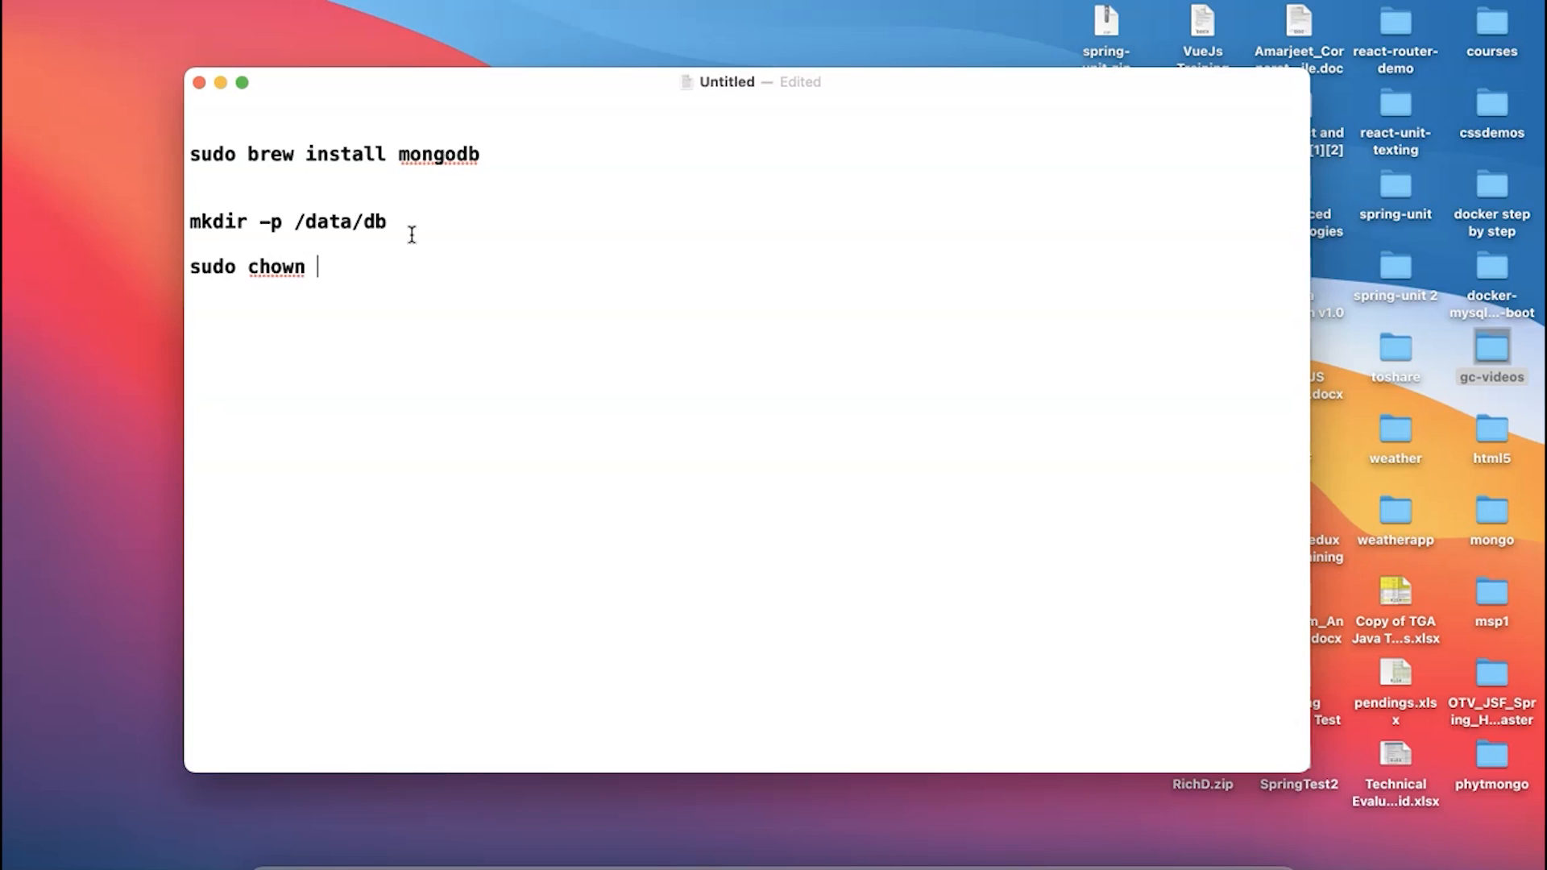
{"action": "type", "text": "-R"}
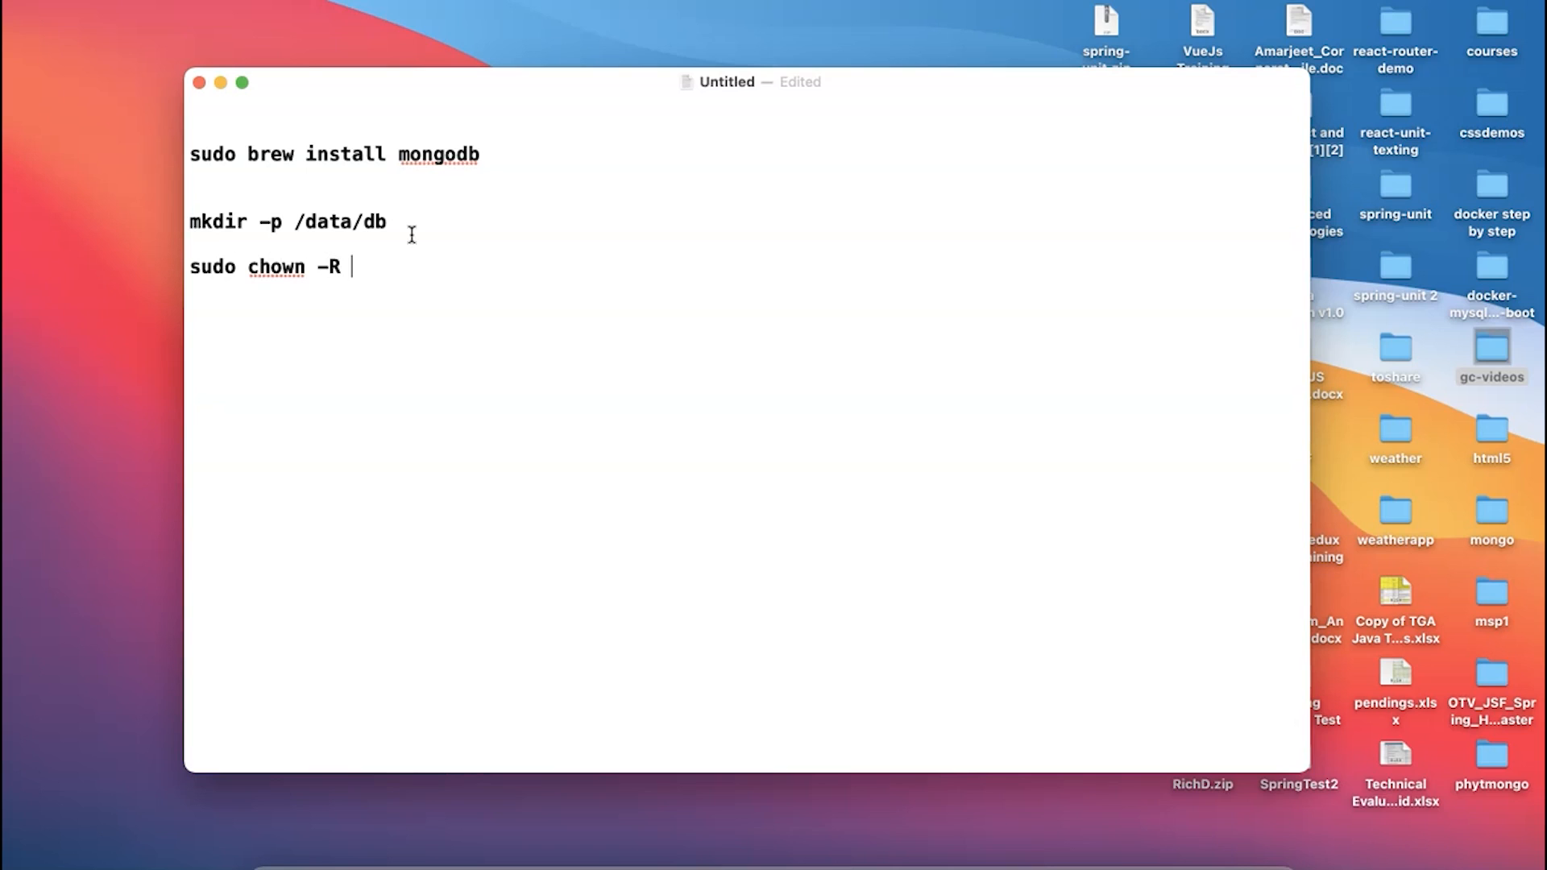
{"action": "type", "text": "'id"}
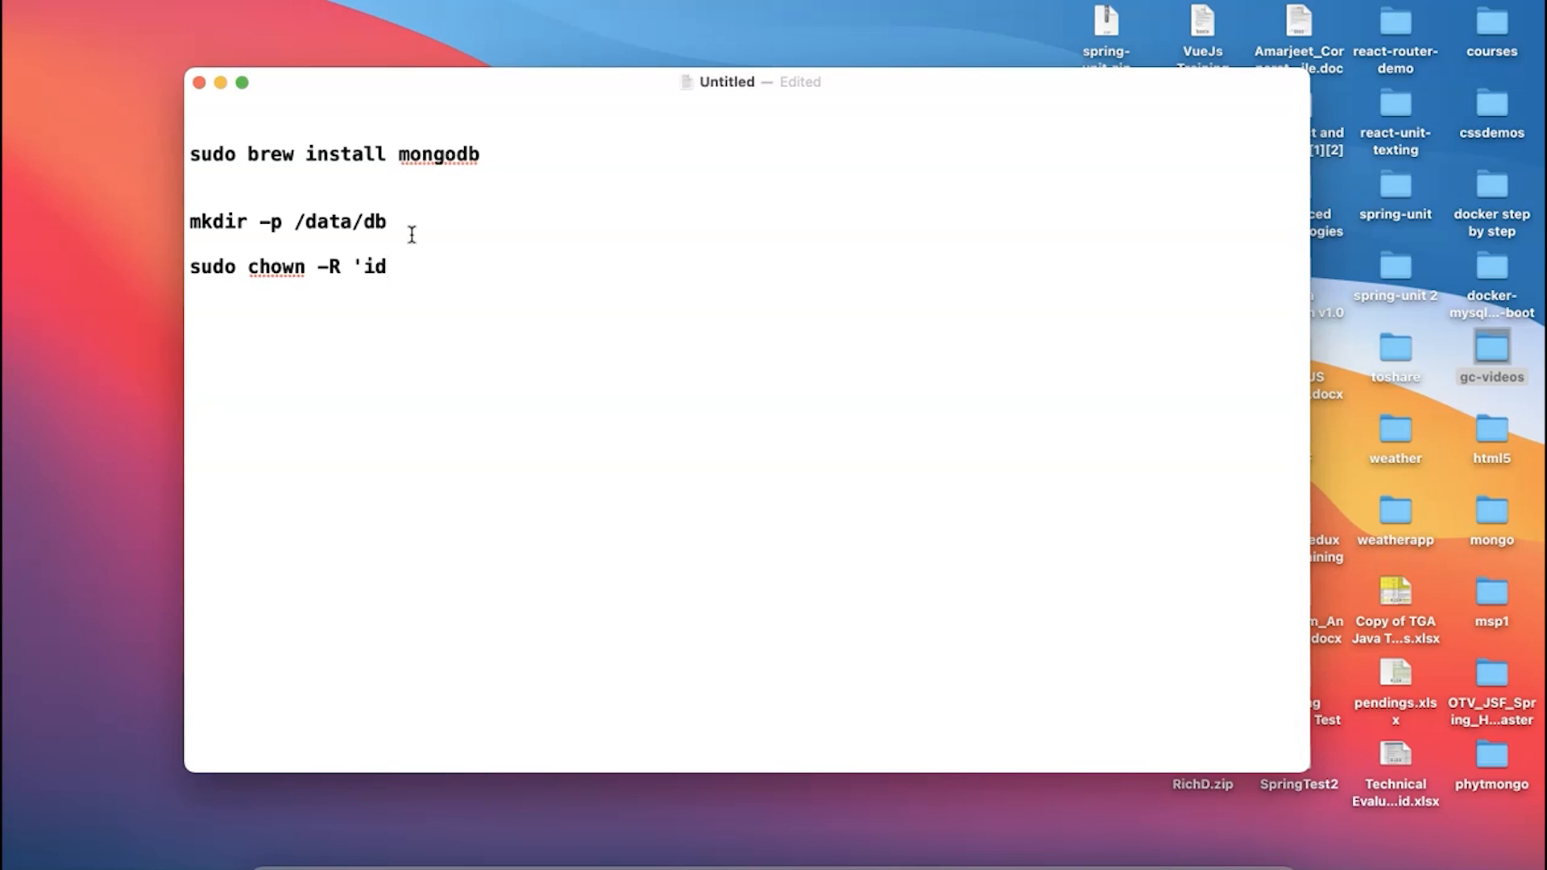
{"action": "type", "text": "-u"}
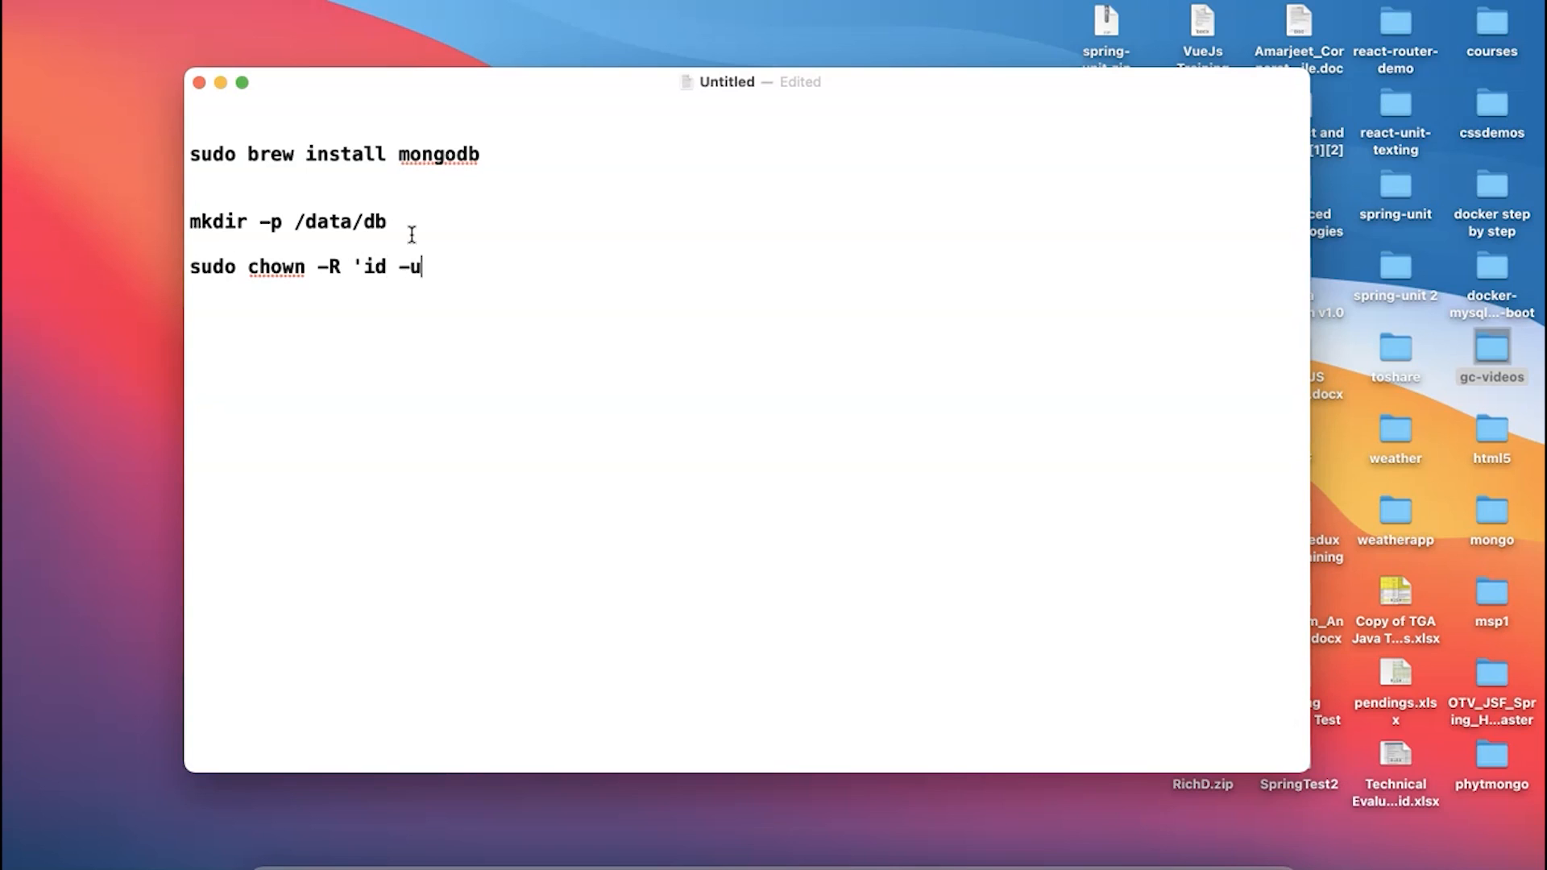
{"action": "type", "text": "n' /"}
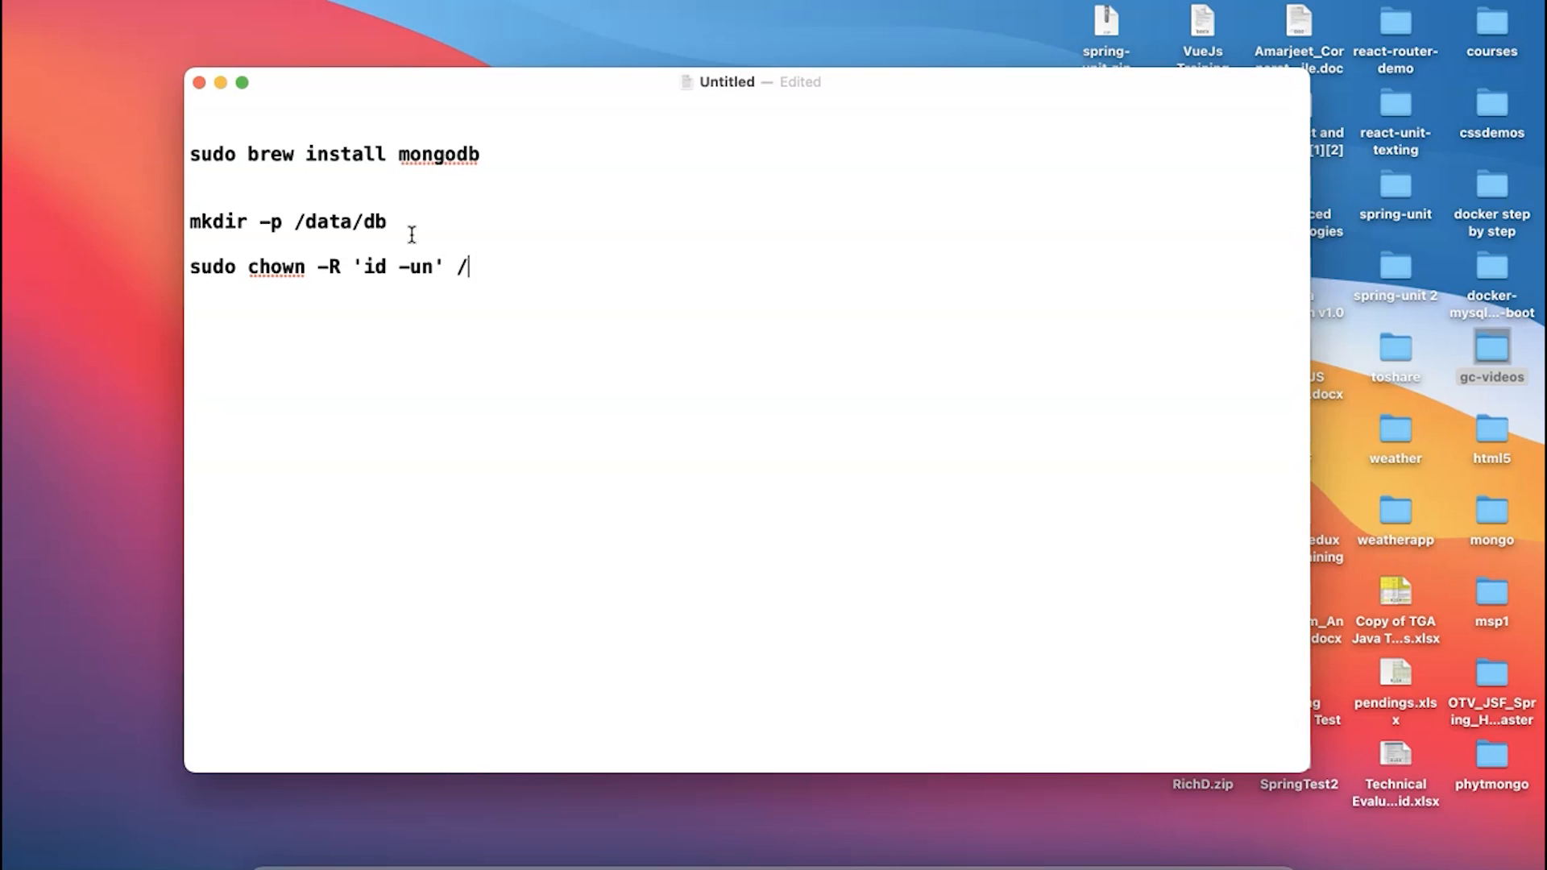
{"action": "type", "text": "data"}
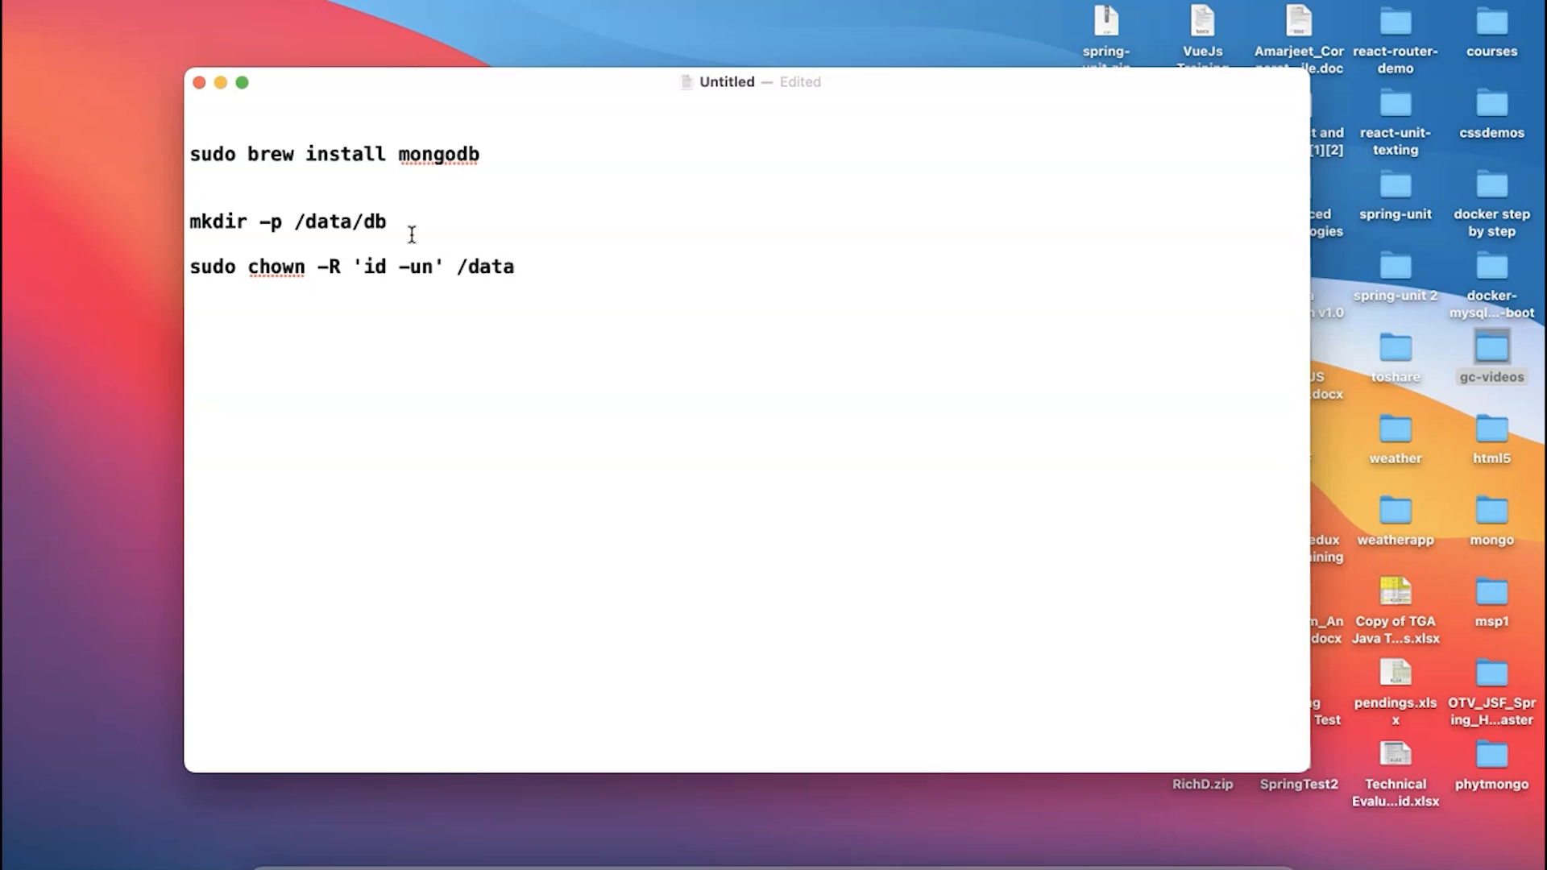
{"action": "type", "text": "/db"}
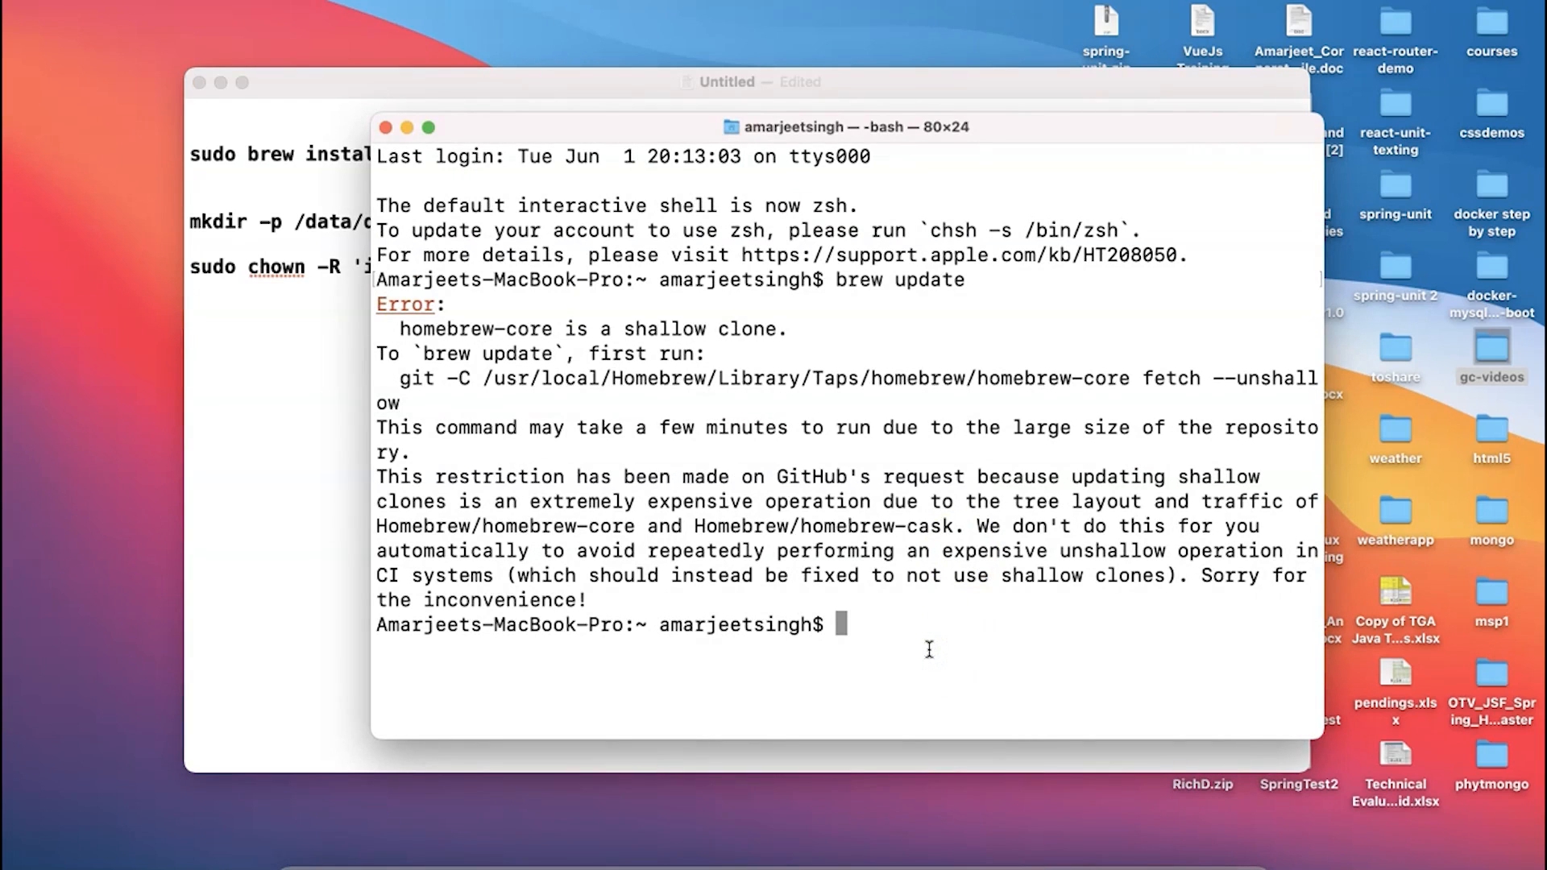
Step: Run mongod --dbpath ~/data/db so the server waits for connections on port 27017
{"action": "type", "text": "mon"}
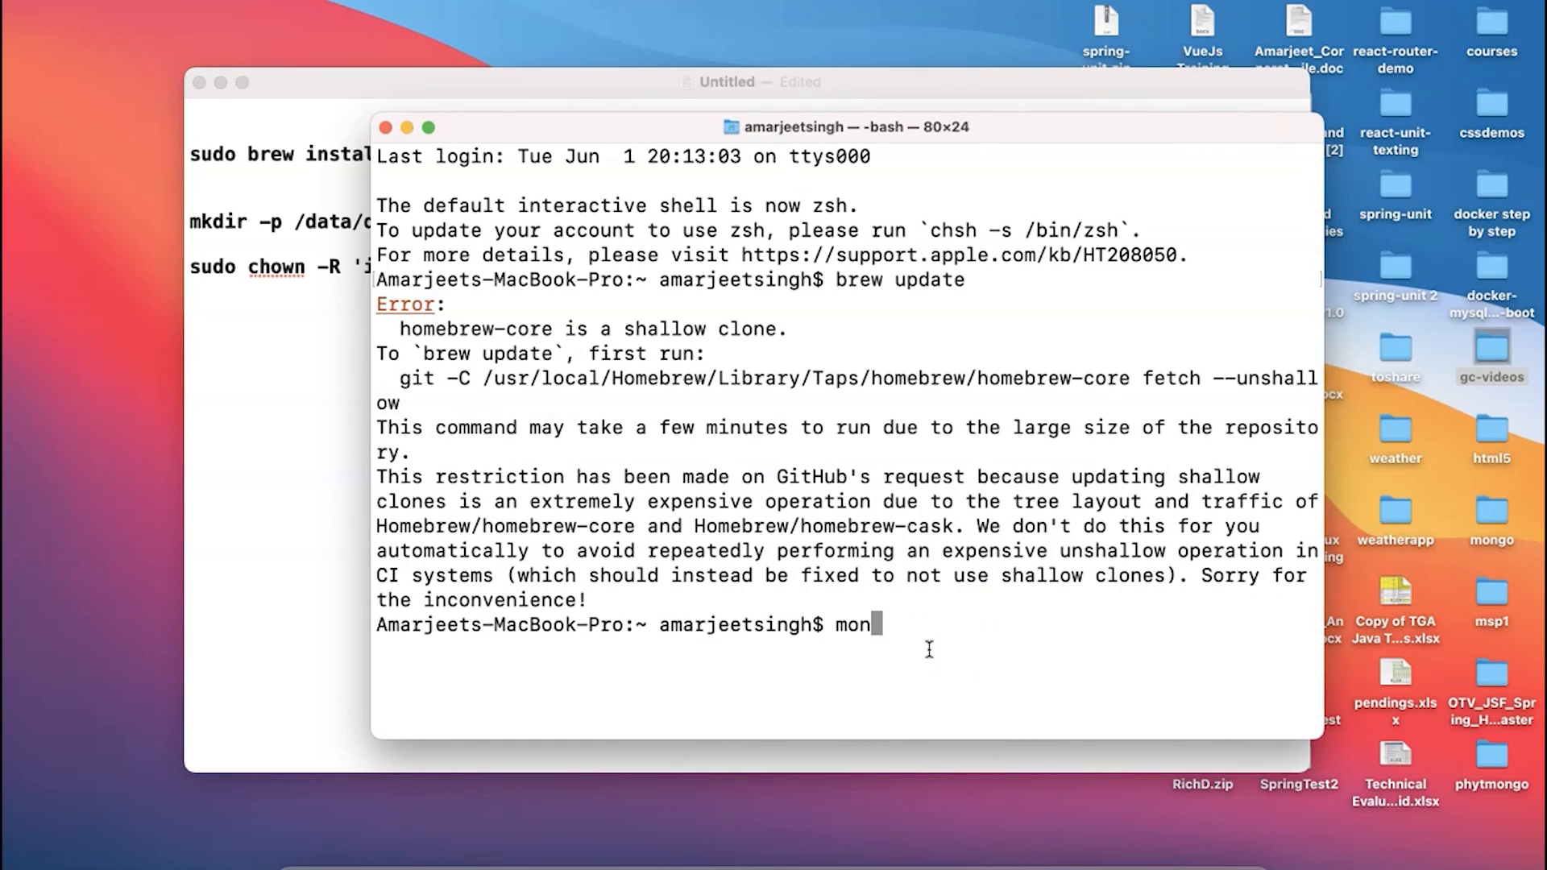
{"action": "type", "text": "god"}
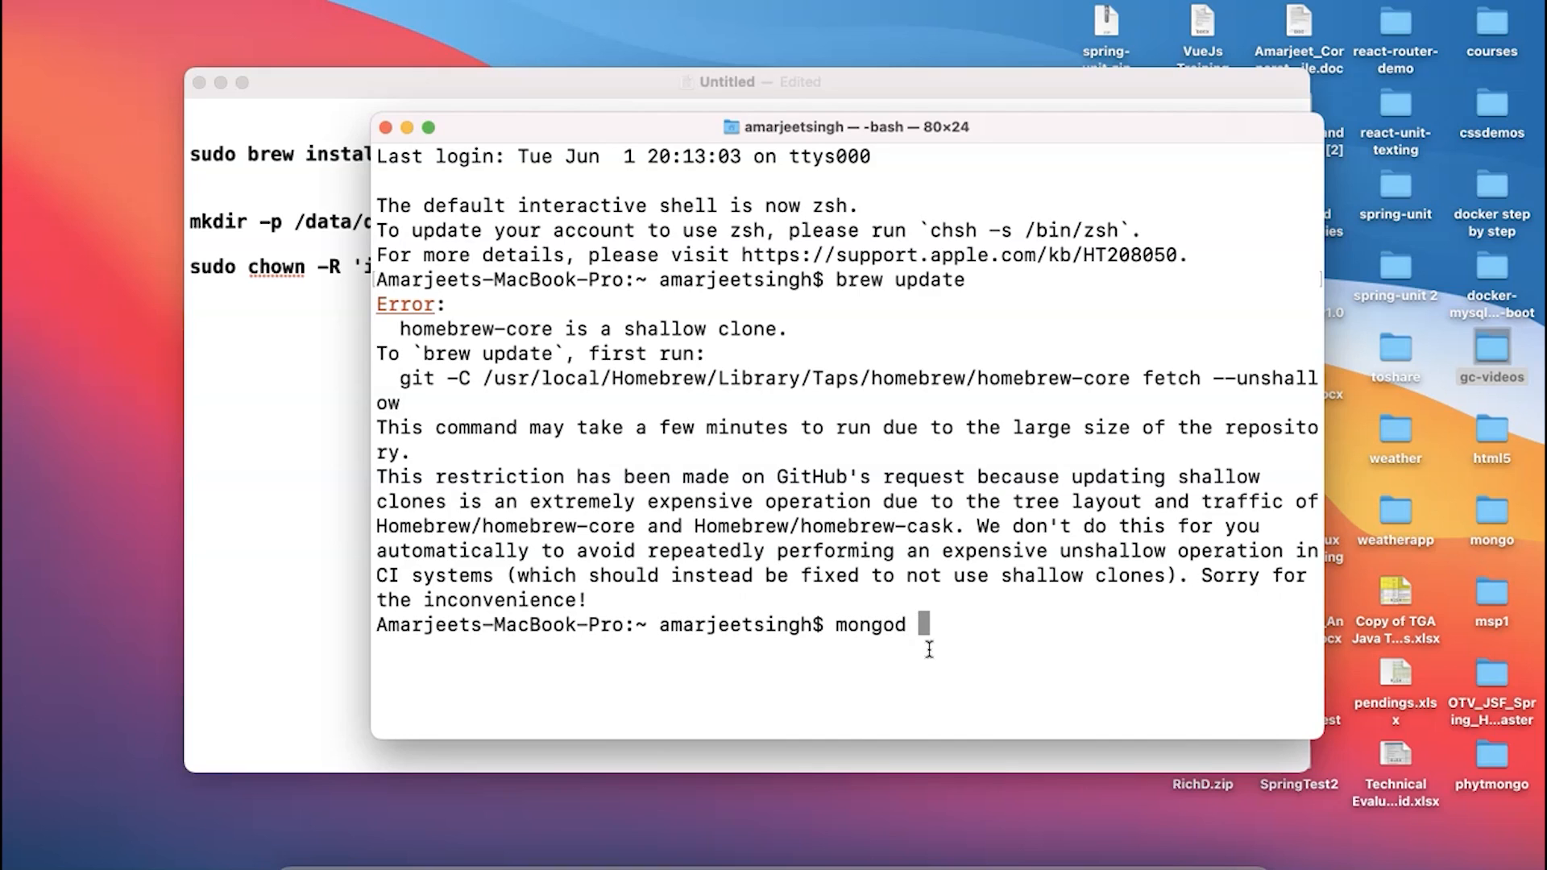
{"action": "type", "text": "--dbpath"}
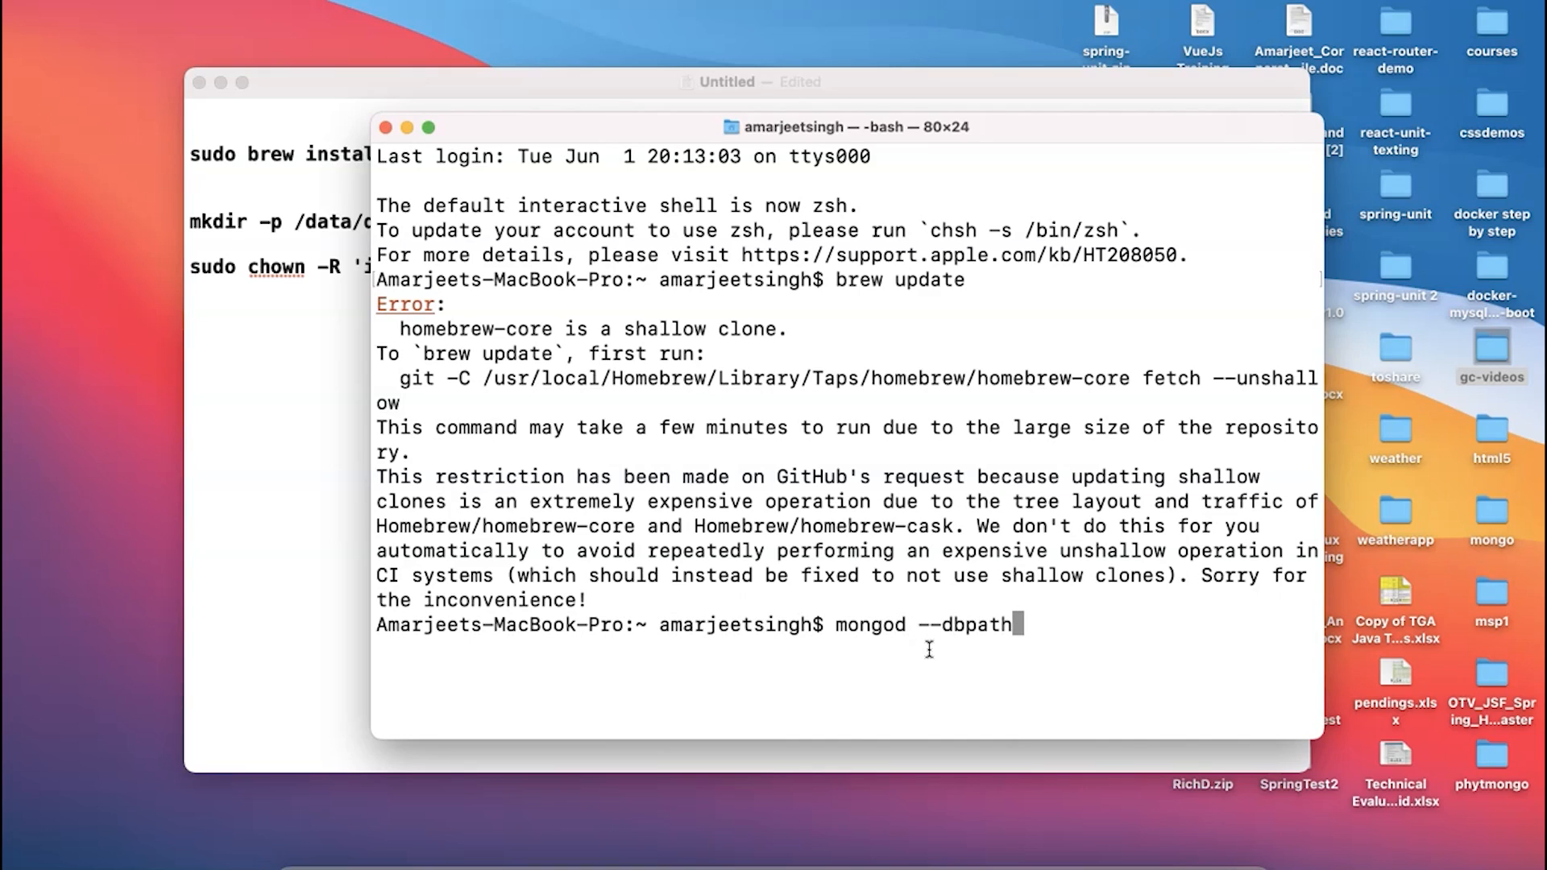
{"action": "type", "text": "\" \""}
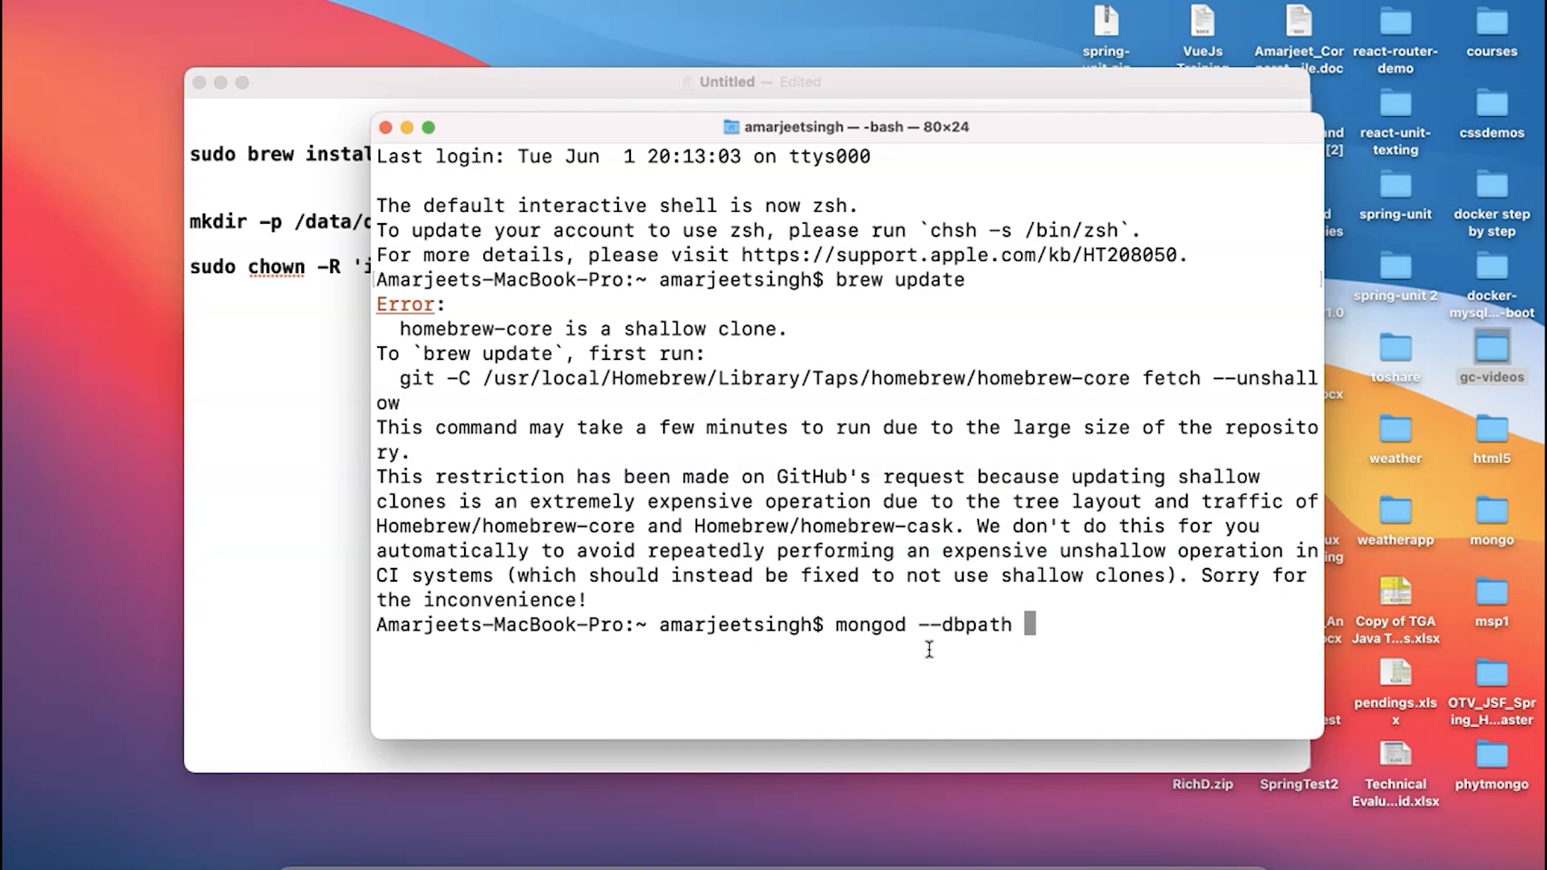
{"action": "type", "text": "~/data"}
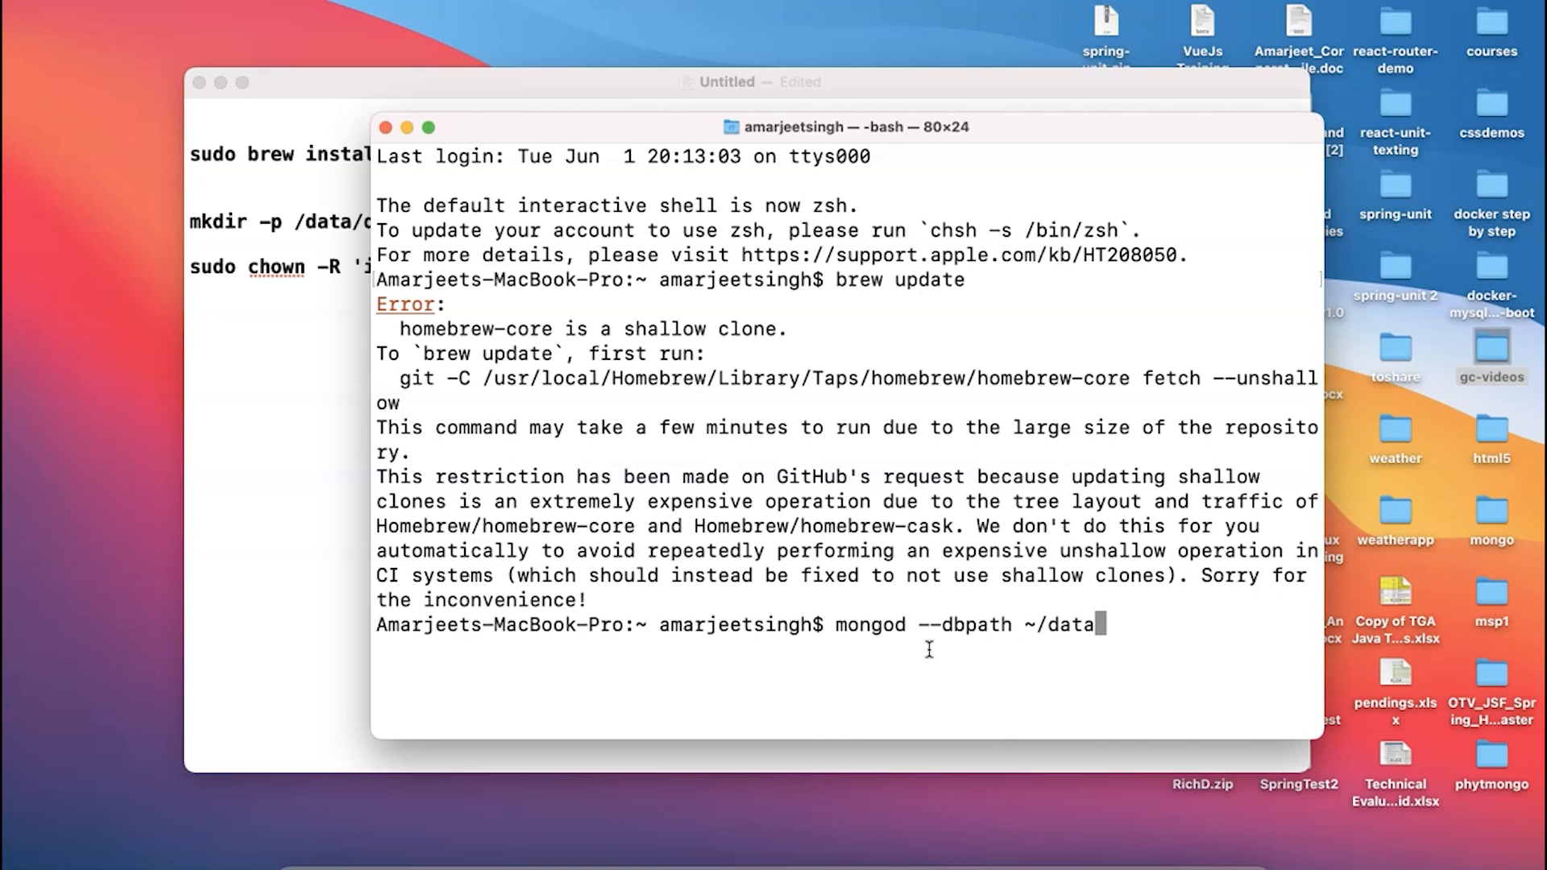
{"action": "type", "text": "/db"}
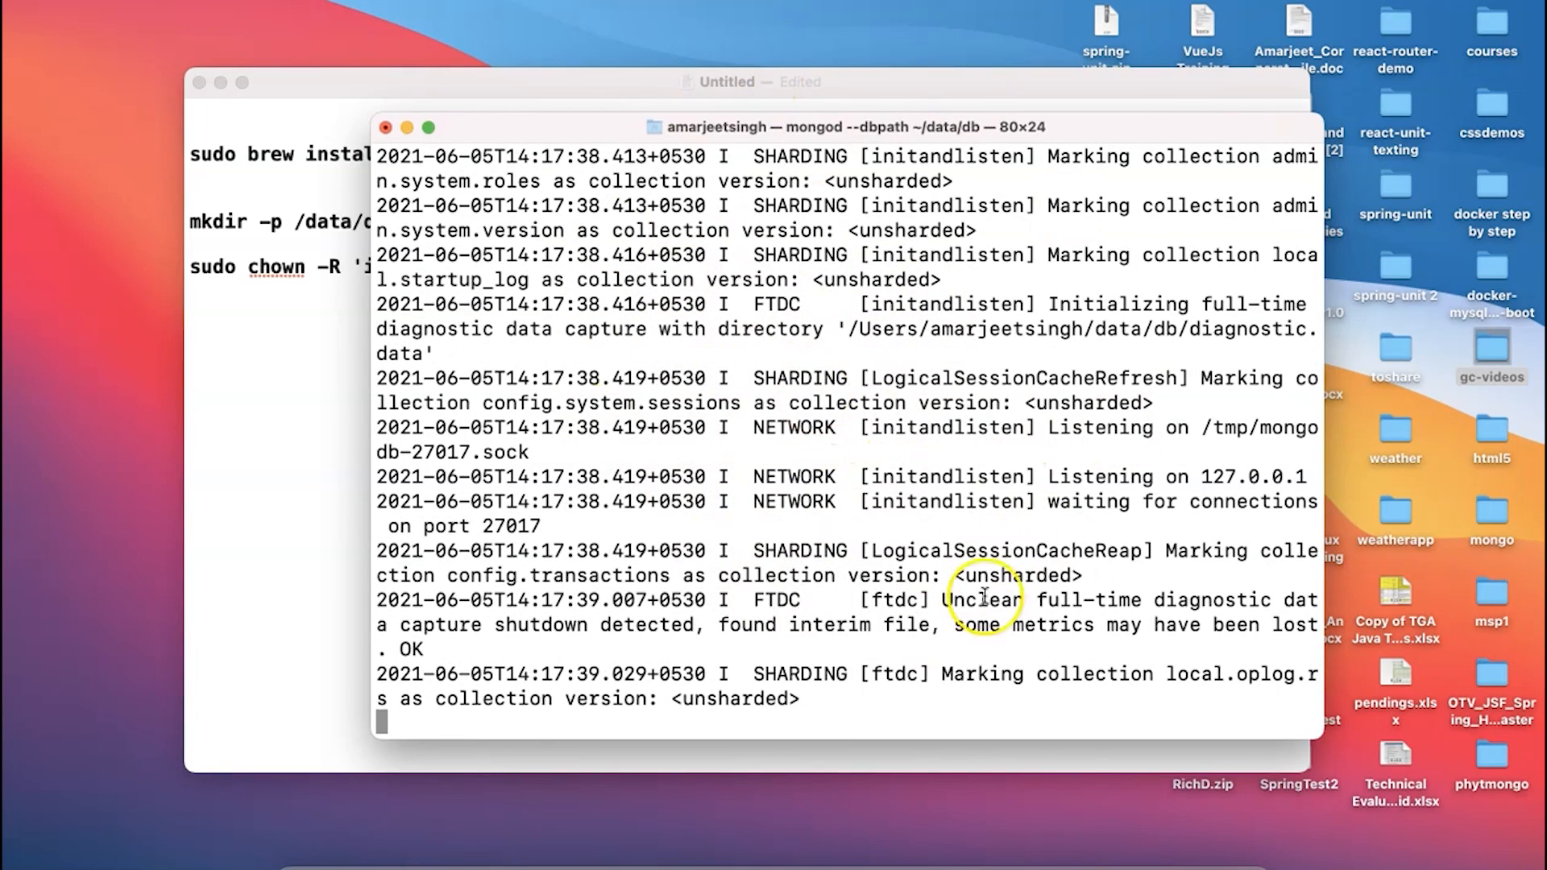
{"action": "mouse_move", "coordinate": [832, 456]}
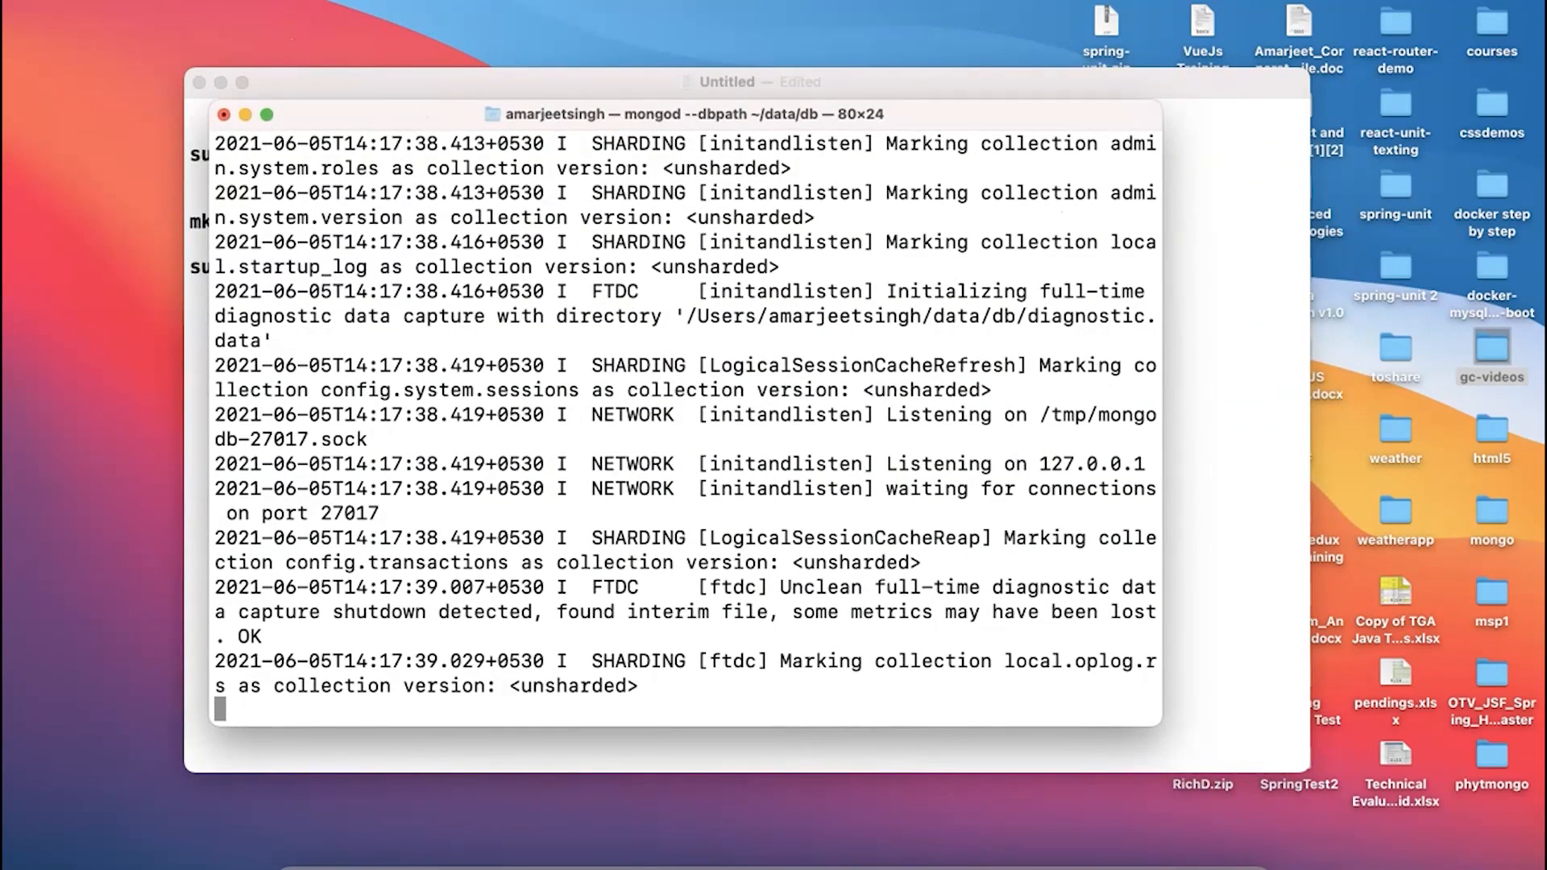
Step: In a new Terminal tab, start the mongo shell and list databases with show dbs
{"action": "left_click", "coordinate": [187, 37]}
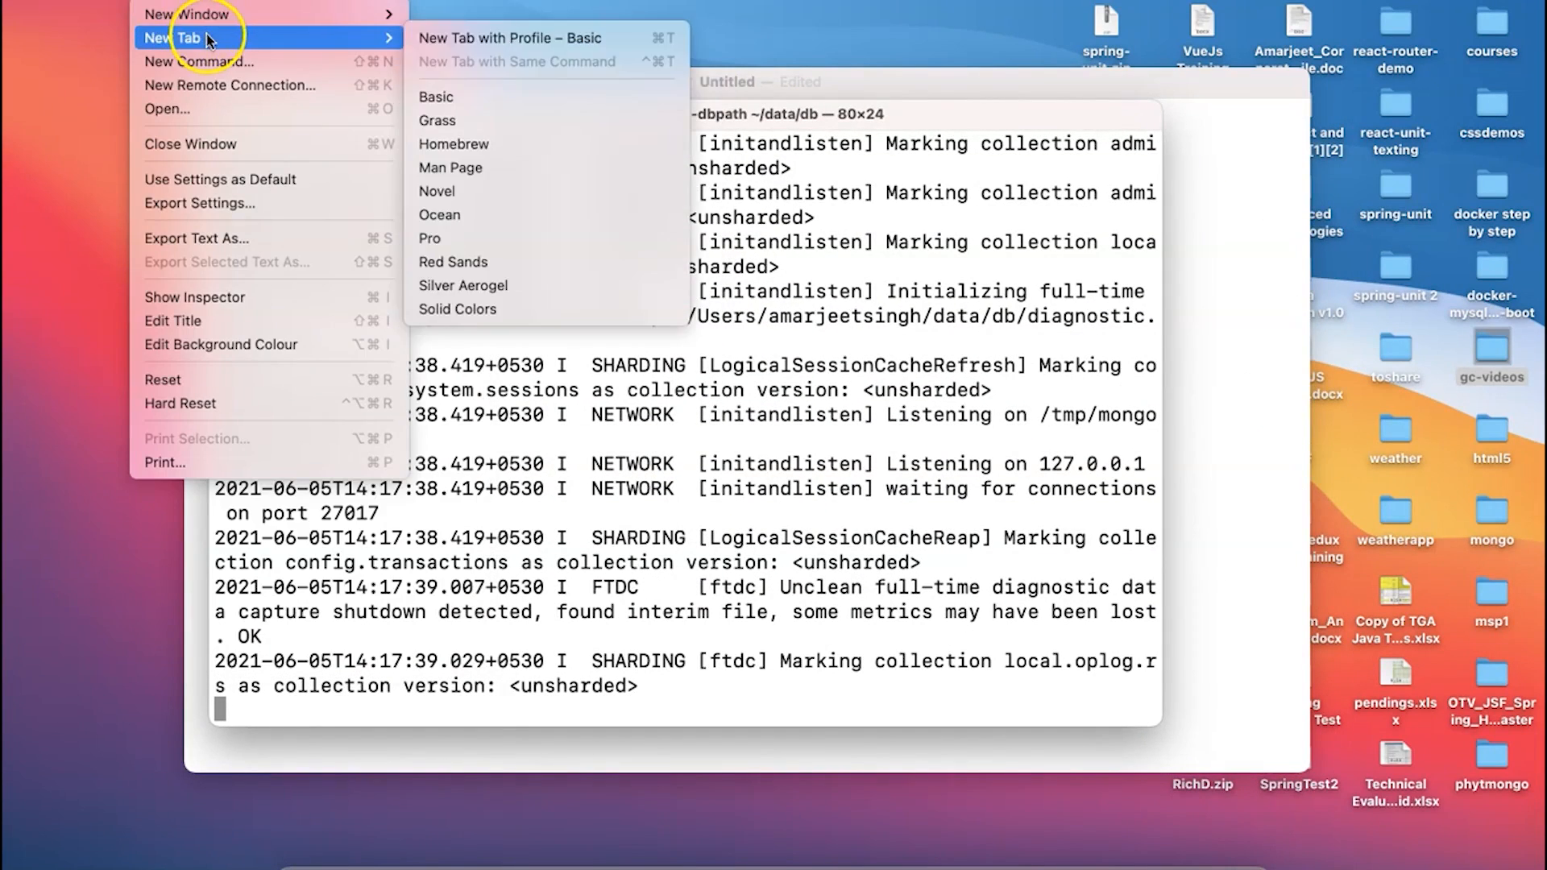
{"action": "left_click", "coordinate": [437, 95]}
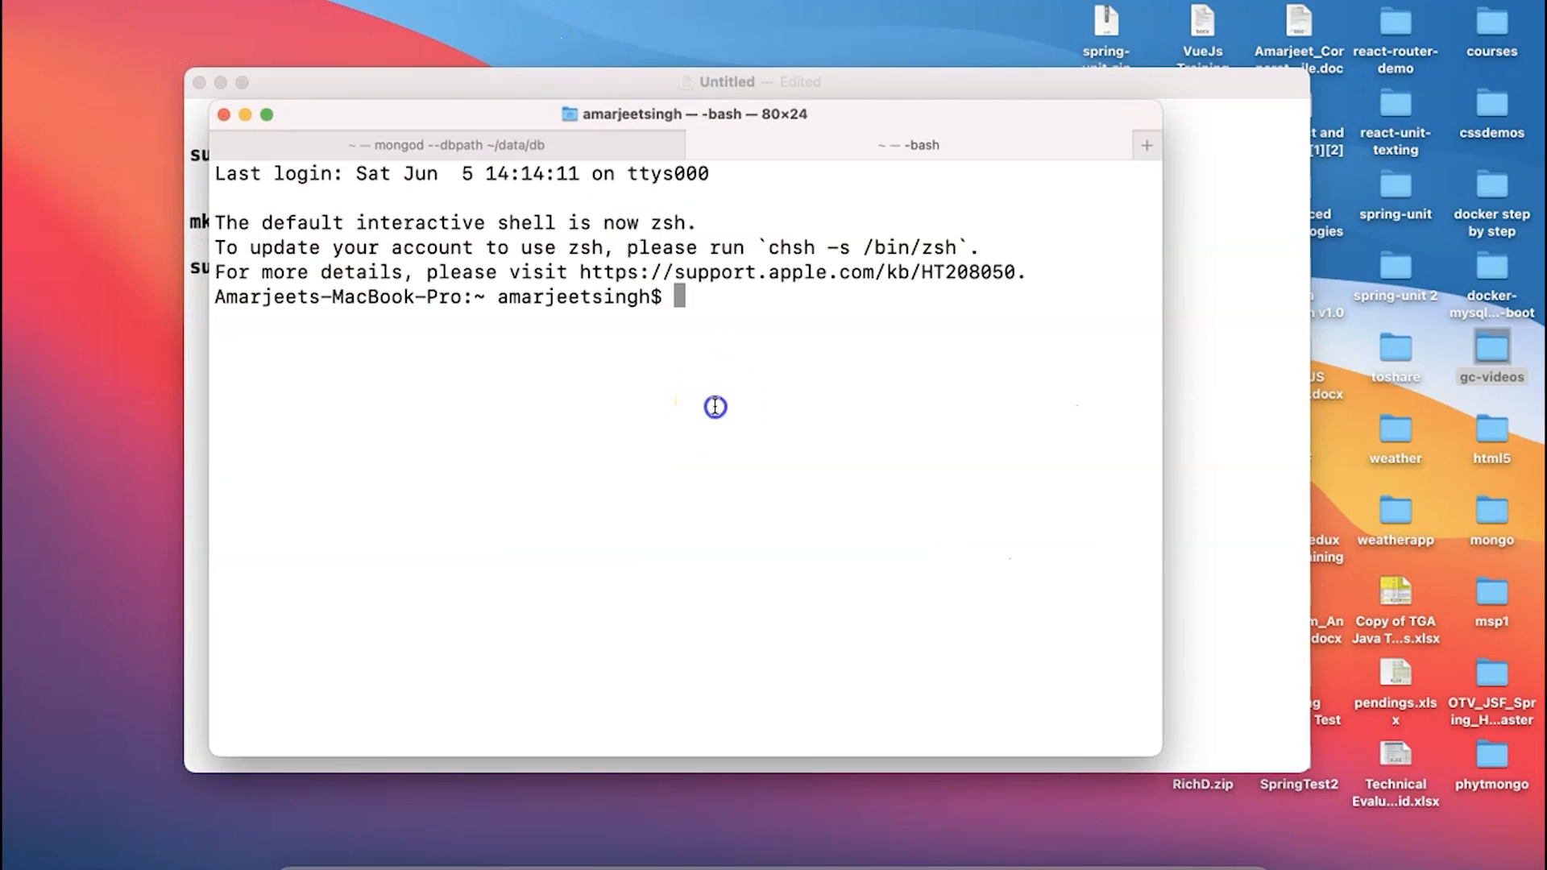
{"action": "type", "text": "mongo"}
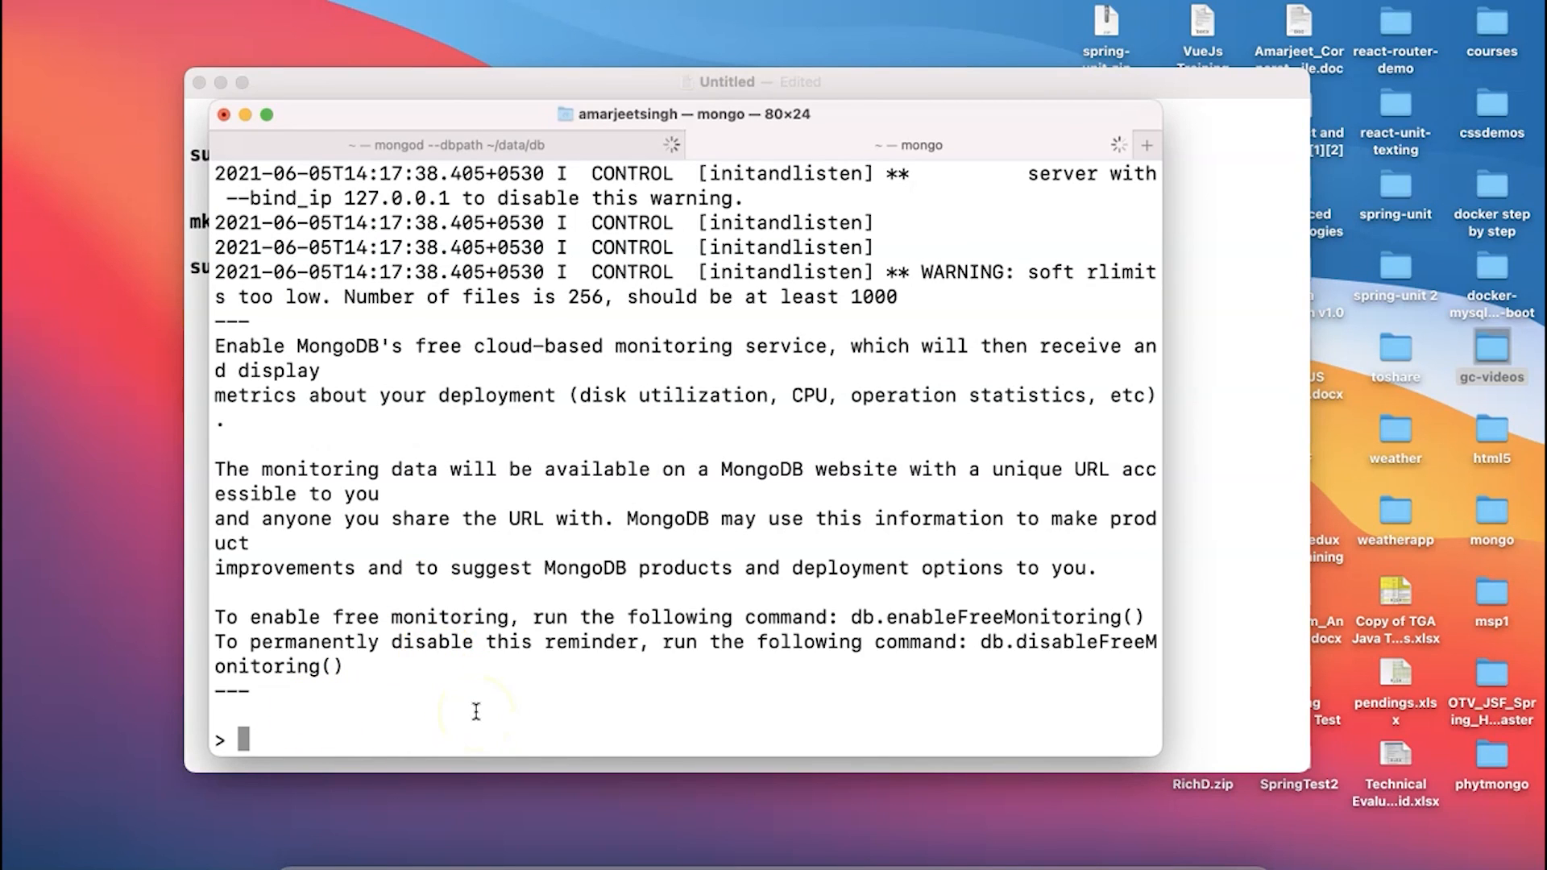
{"action": "type", "text": "show dbs;"}
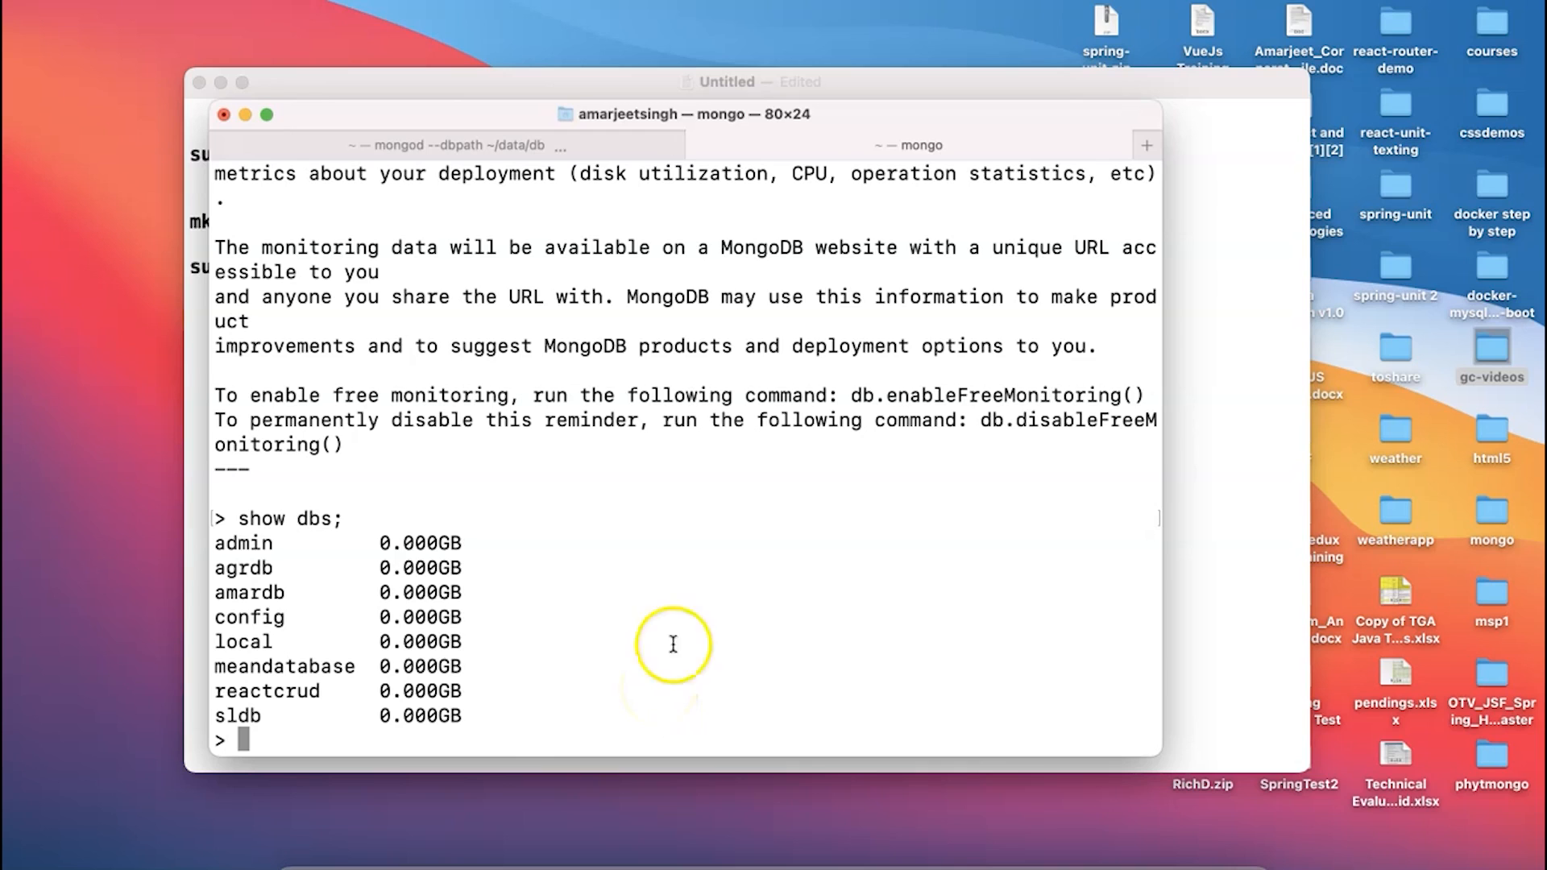
{"action": "mouse_move", "coordinate": [1215, 293]}
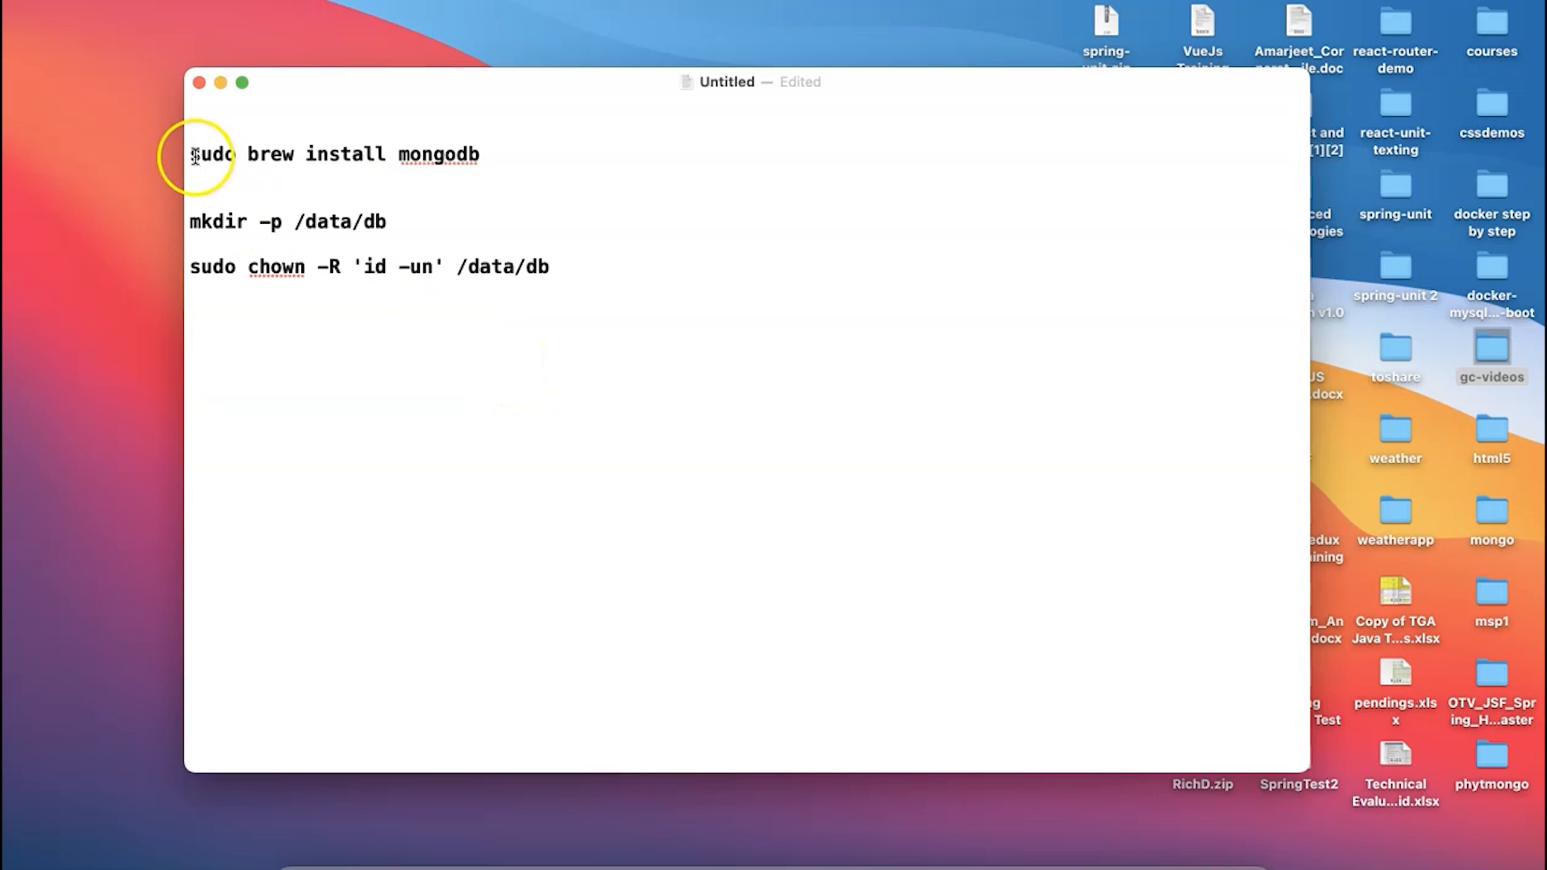
Step: Select the three setup command lines in the TextEdit note
{"action": "left_click_drag", "start_coordinate": [194, 155], "coordinate": [549, 266]}
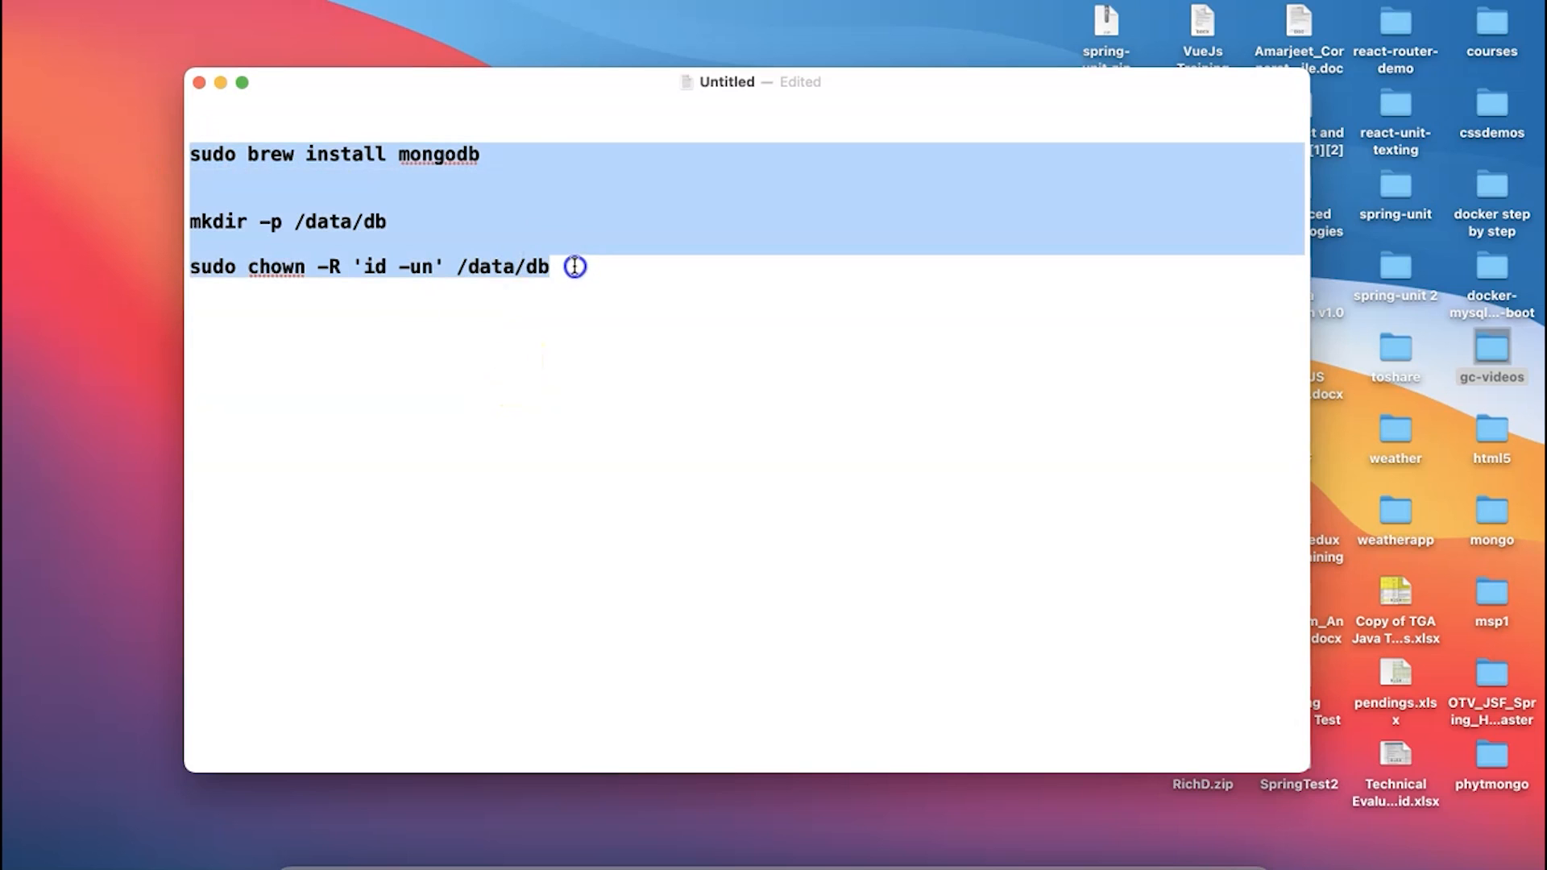